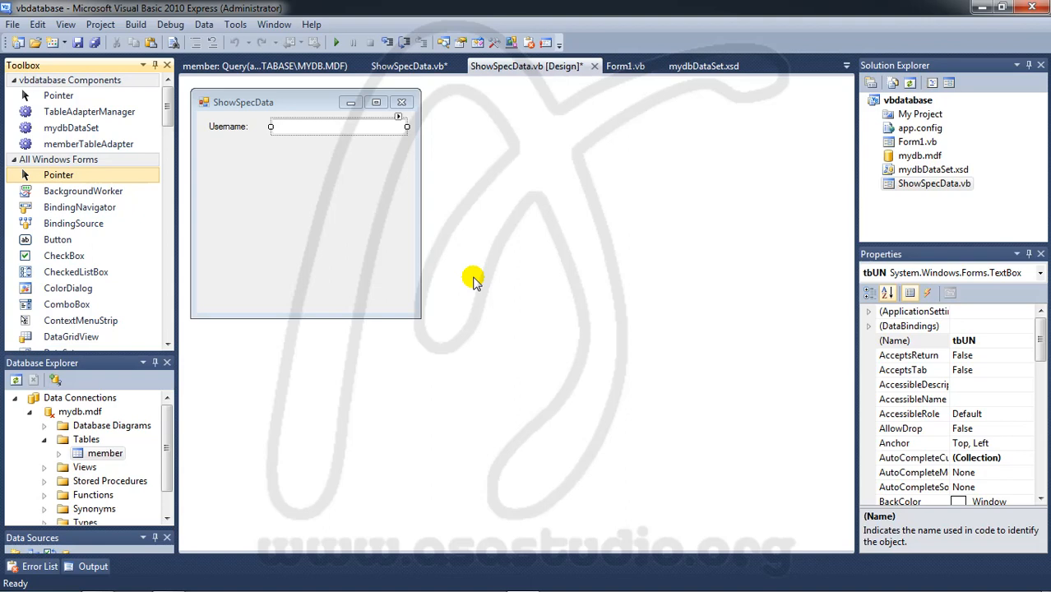
mouse_move(337, 204)
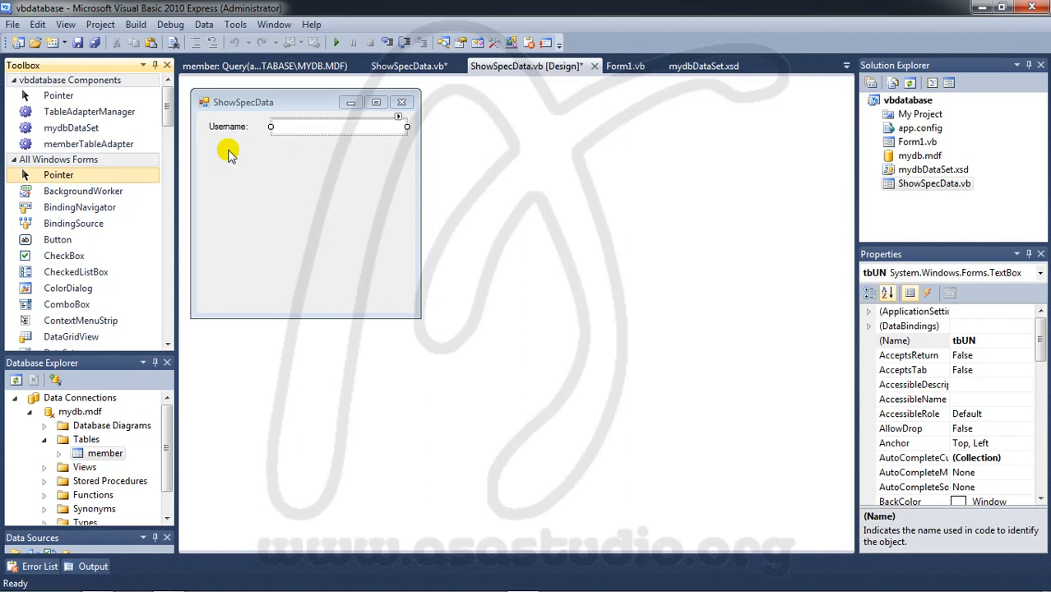
mouse_move(390, 127)
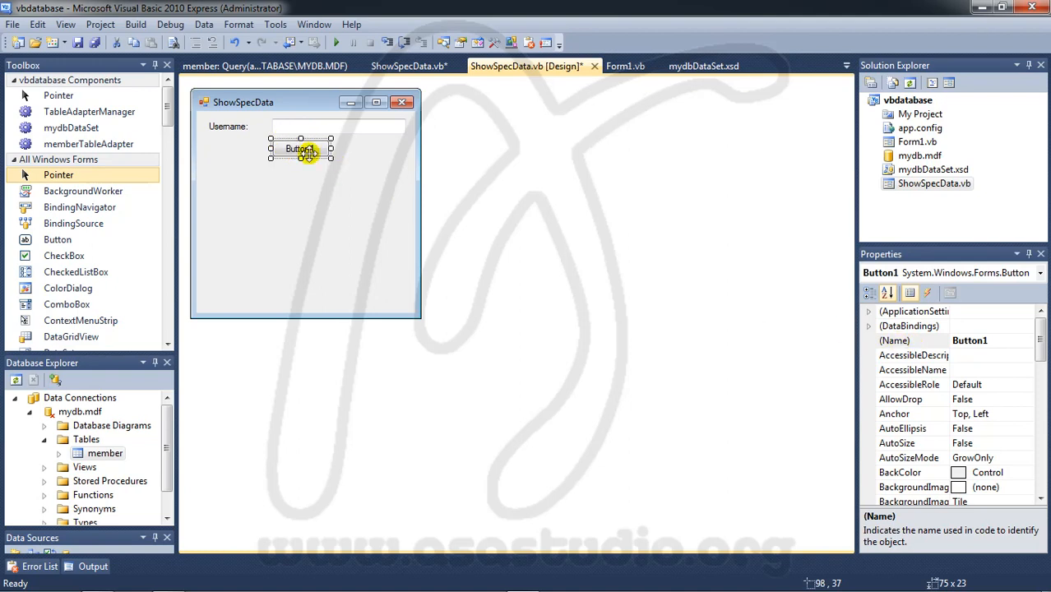
- Set the new button's (Name) to btnLogin and its Text to Login
left_click(893, 340)
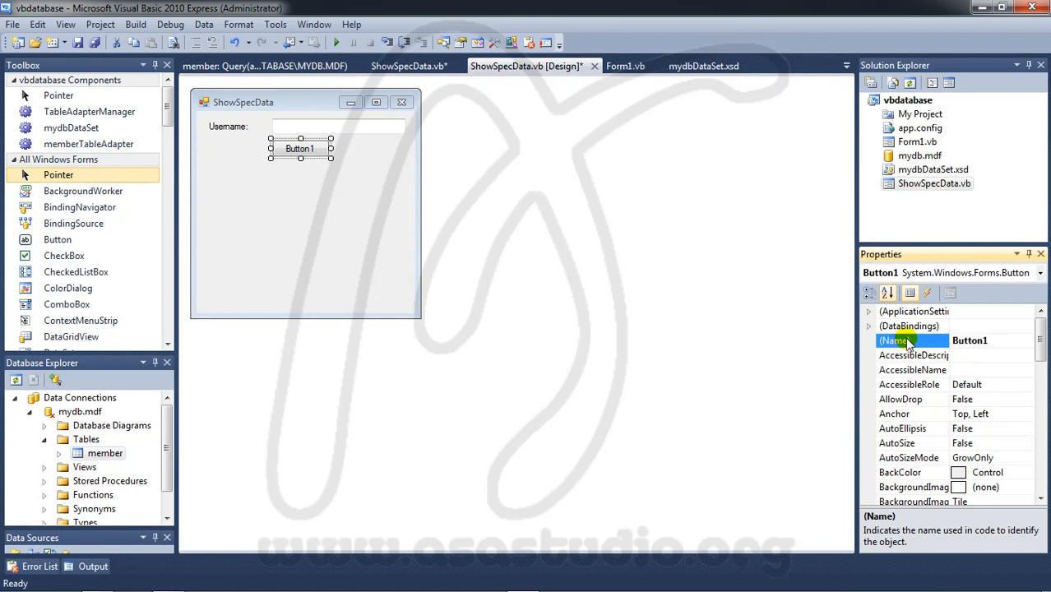
type("btn")
type("L")
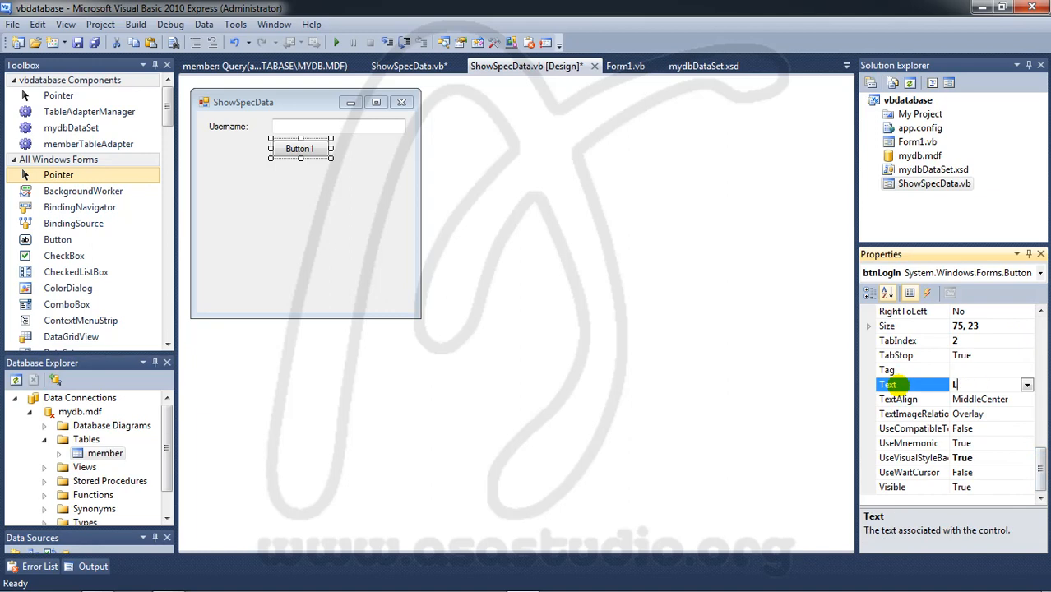
type("ogin")
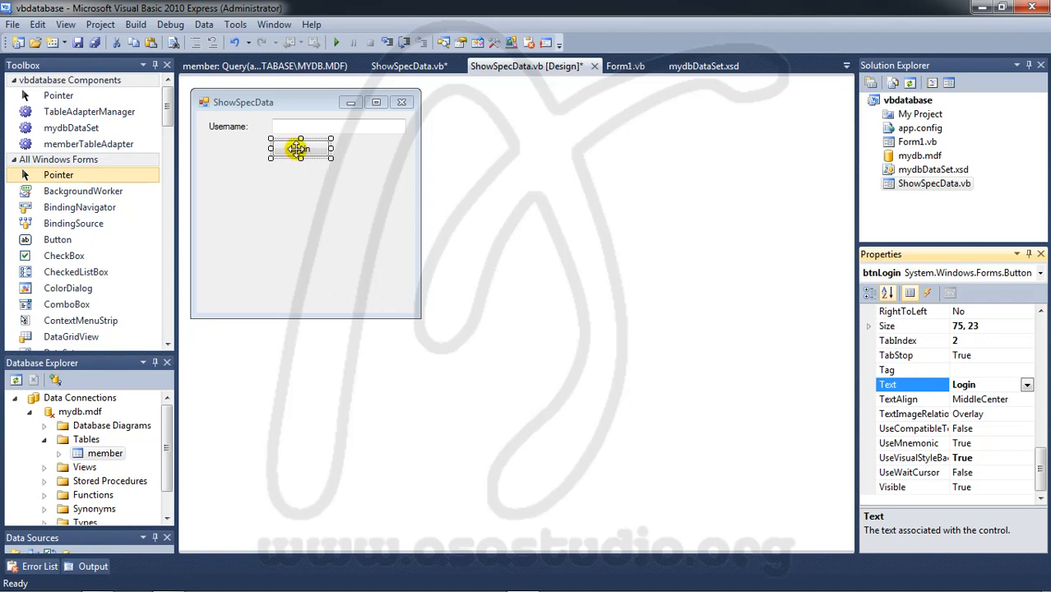
- Create btnLogin_Click and move the agus lookup lines out of ShowSpecData_Load into it
double_click(300, 148)
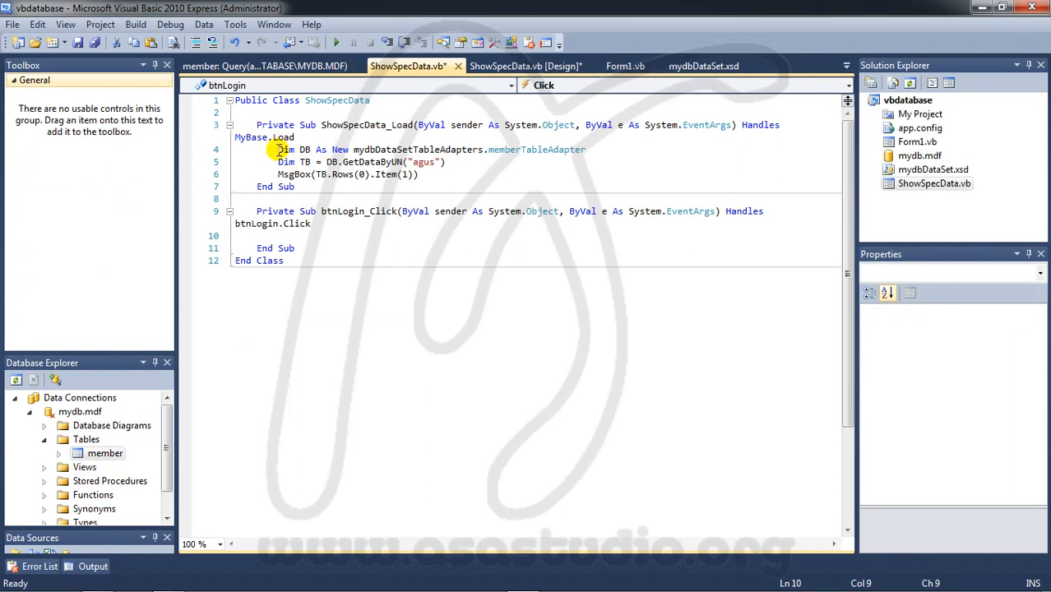
left_click_drag(280, 149, 420, 174)
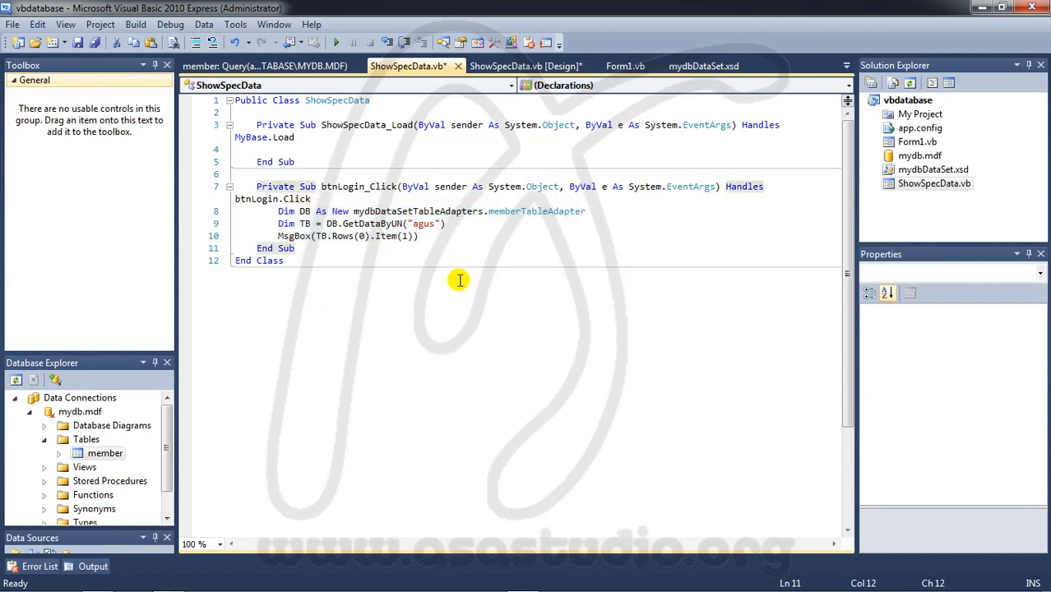
left_click(336, 44)
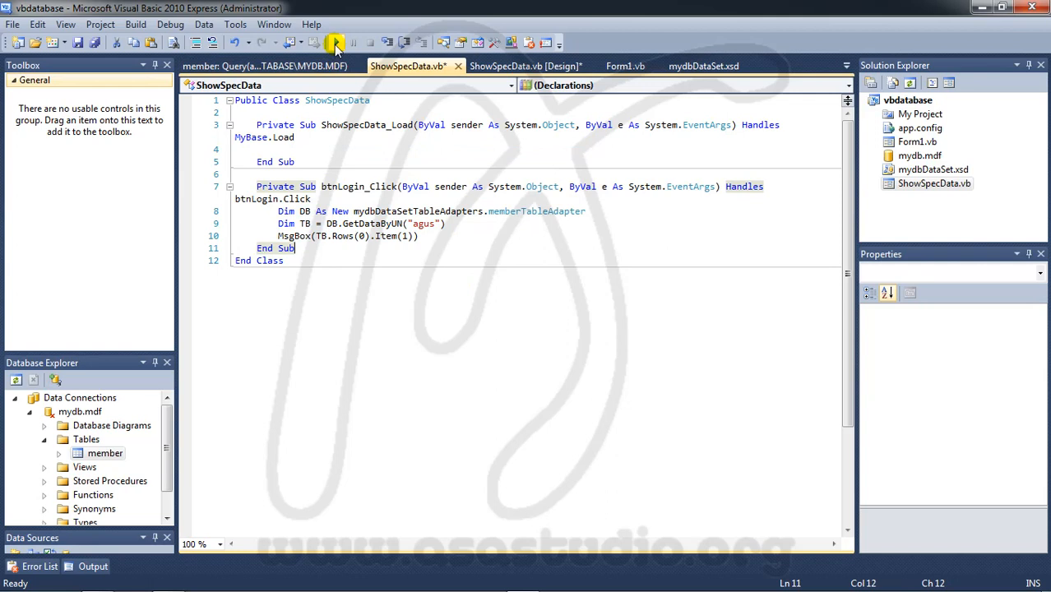
- Run the project, click Login, and dismiss the message box showing agus
left_click(334, 44)
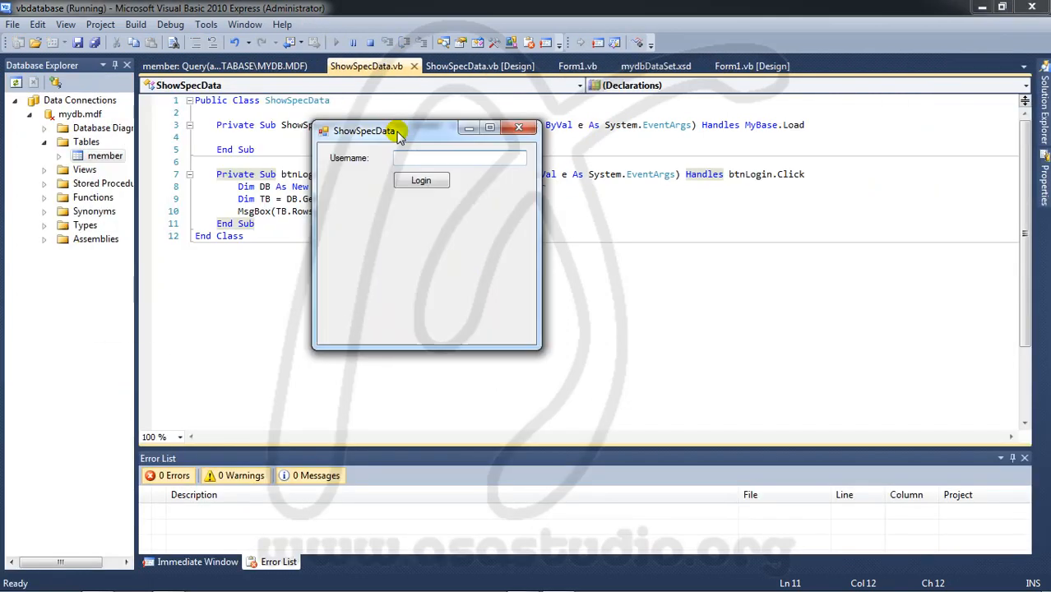
left_click(422, 180)
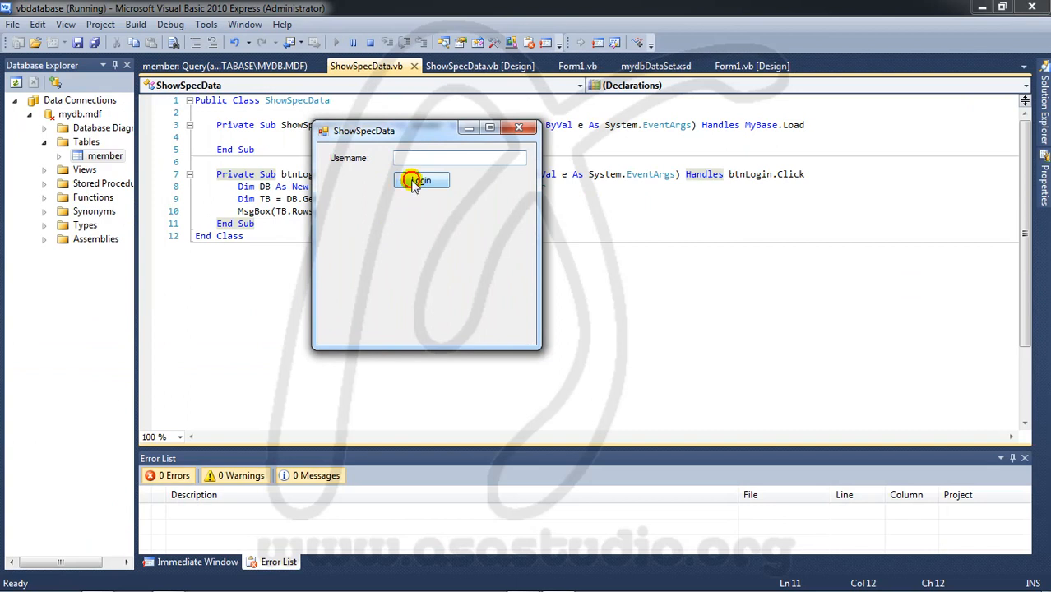
left_click(421, 180)
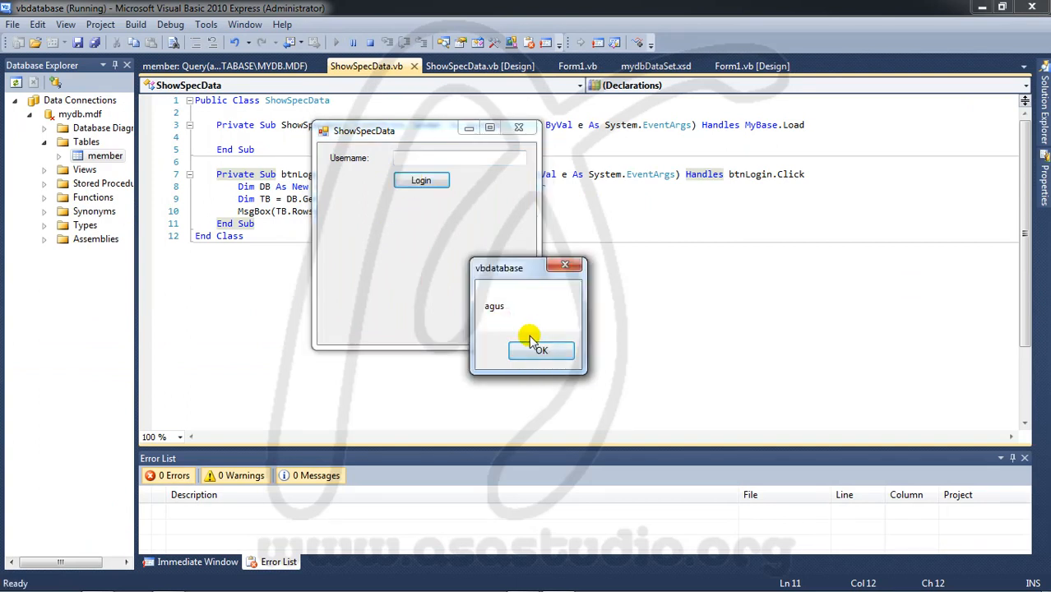
left_click(541, 351)
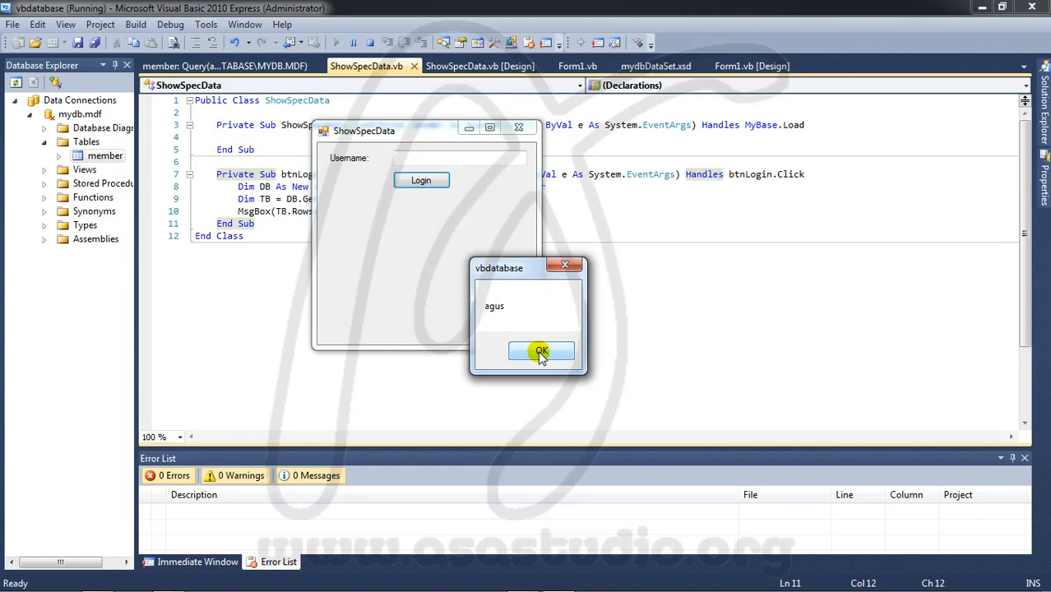
left_click(541, 351)
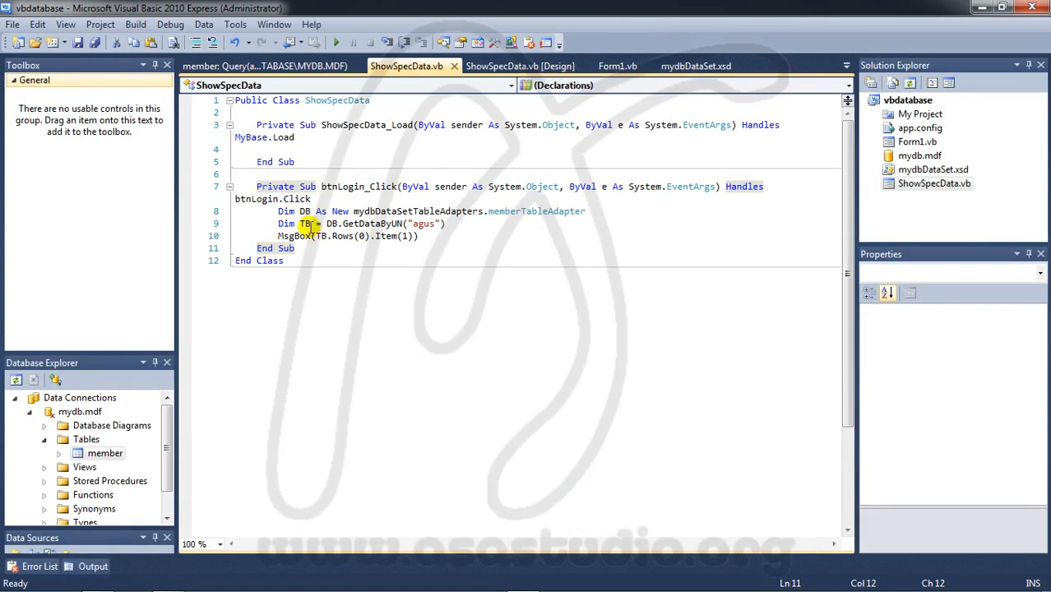
mouse_move(404, 223)
type("tb")
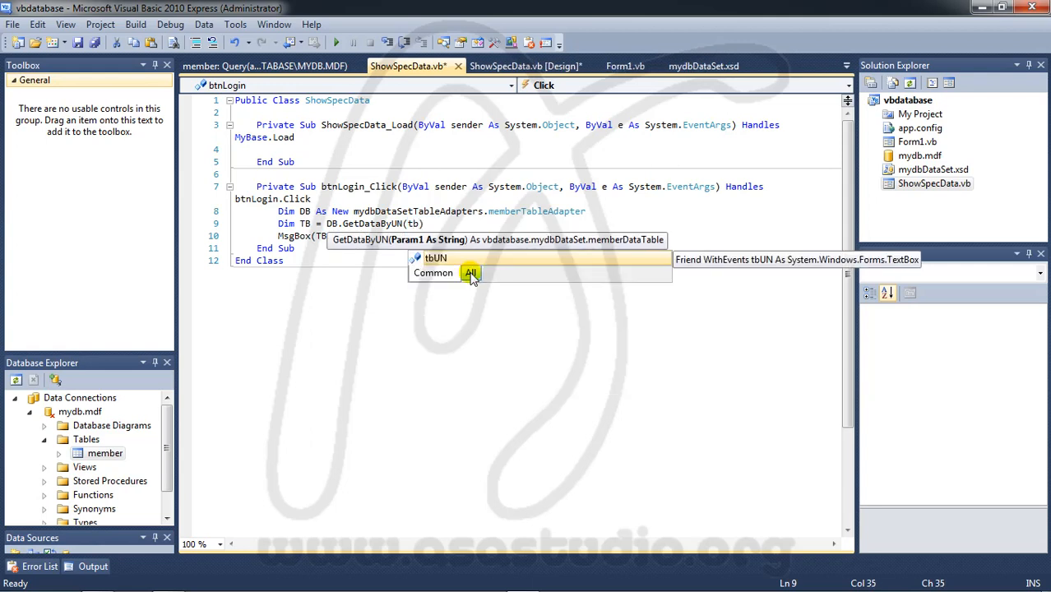
- Replace the hard-coded "agus" argument of GetDataByUN with tbUN.Text
type(".text")
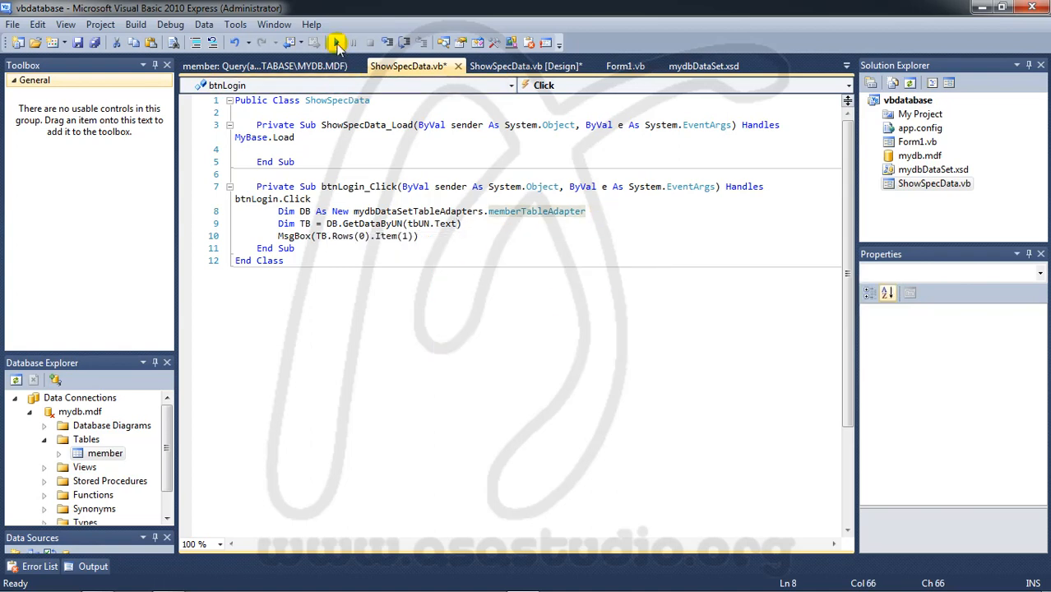
- Run the app and log in as abem, then as tinus, dismissing each echoed message
left_click(315, 44)
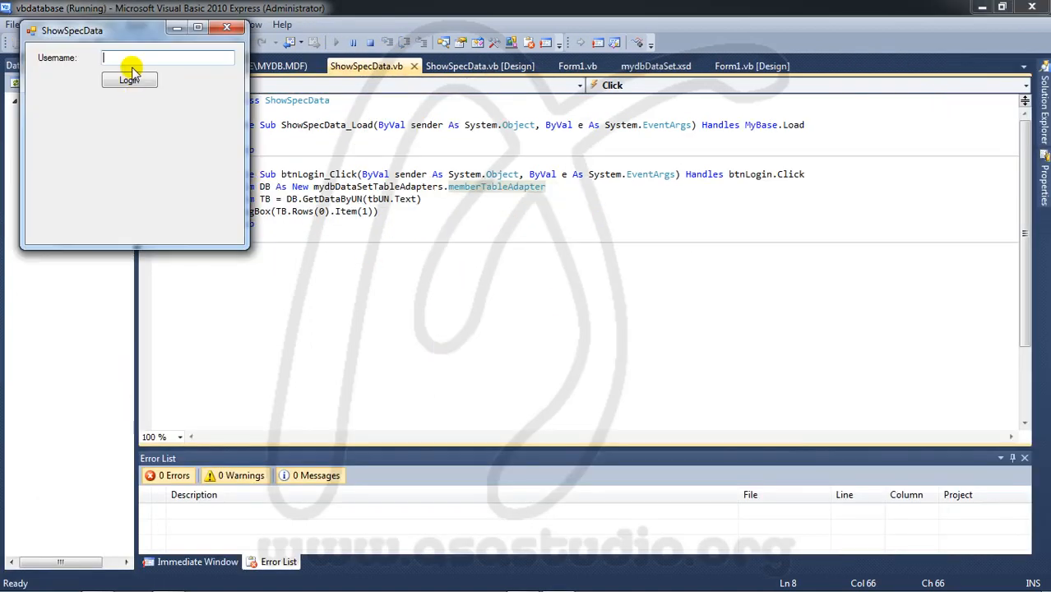
type("a")
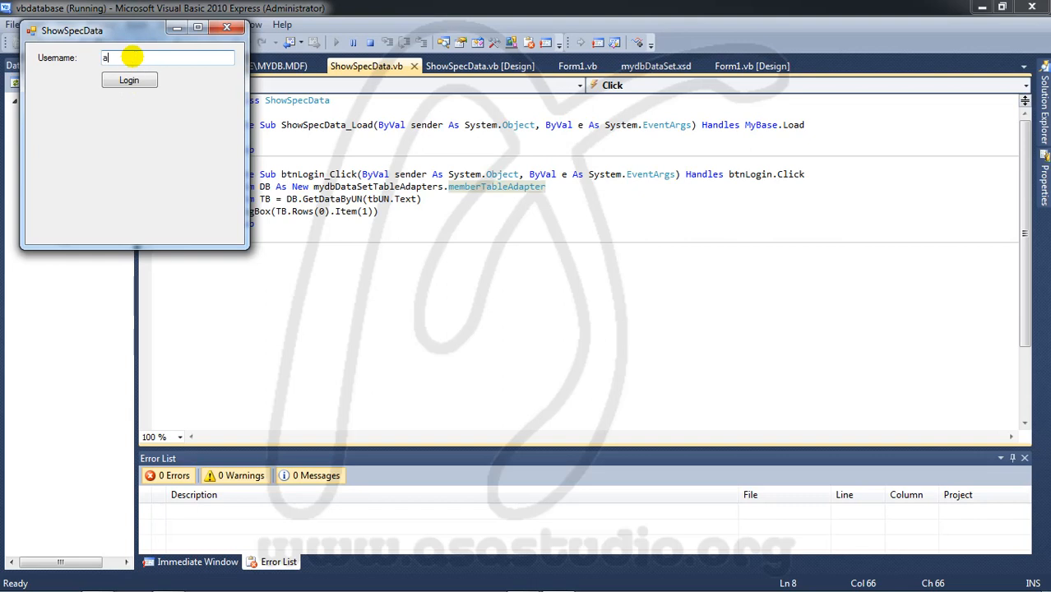
type("bem")
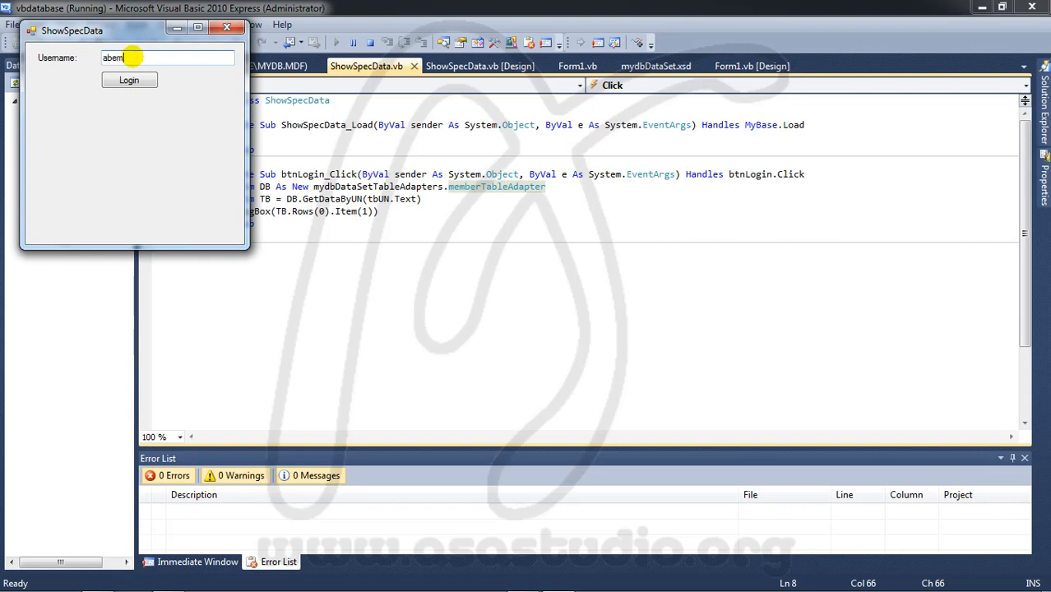
left_click(130, 80)
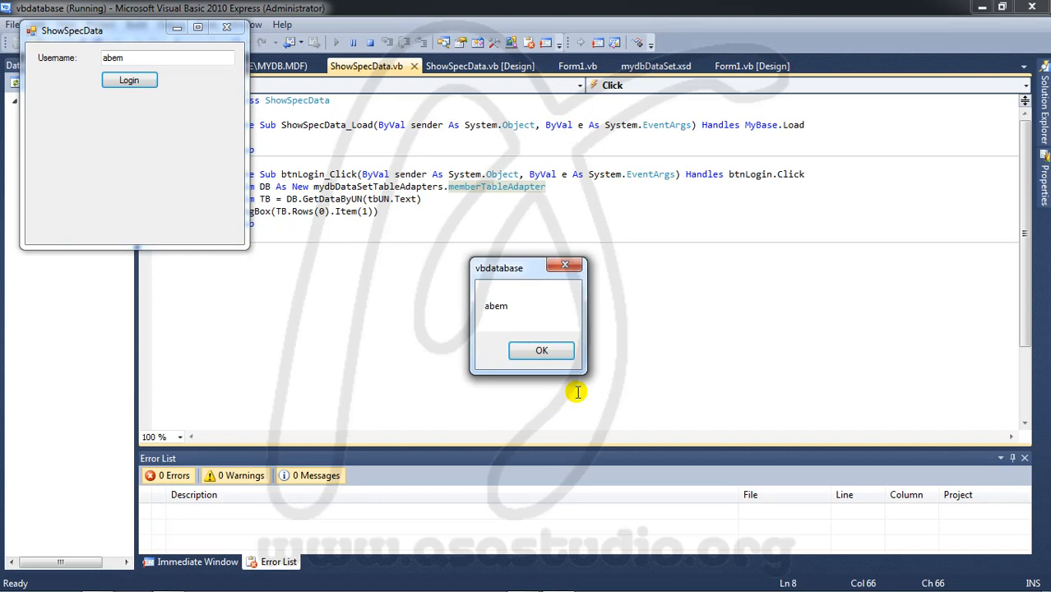
left_click(542, 350)
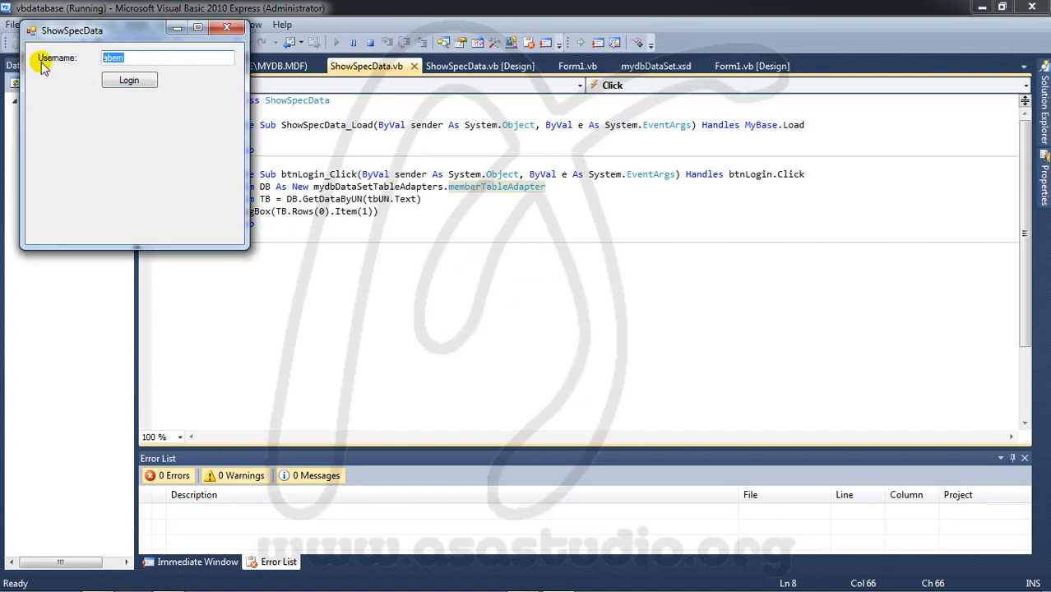
type("tinus")
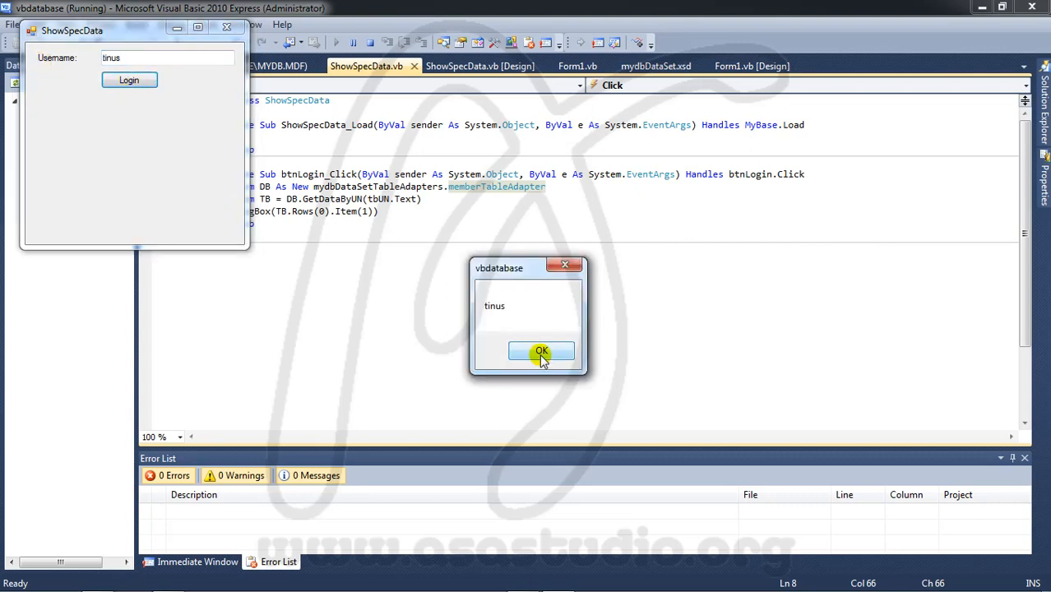
left_click(541, 351)
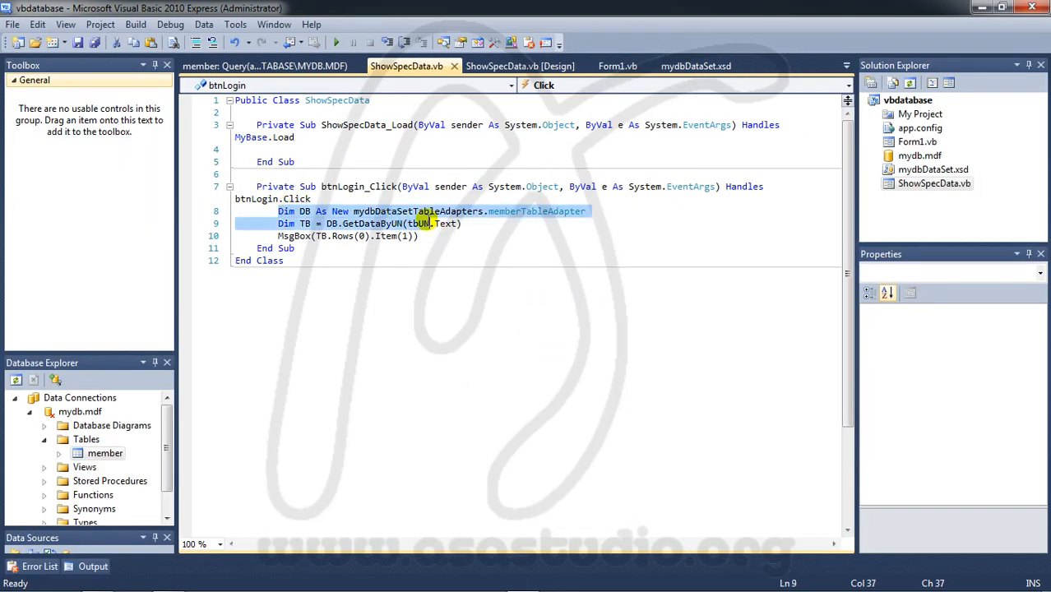
- Place the cursor after the message line, then view ShowSpecData.vb and Form1.vb file properties
left_click(445, 236)
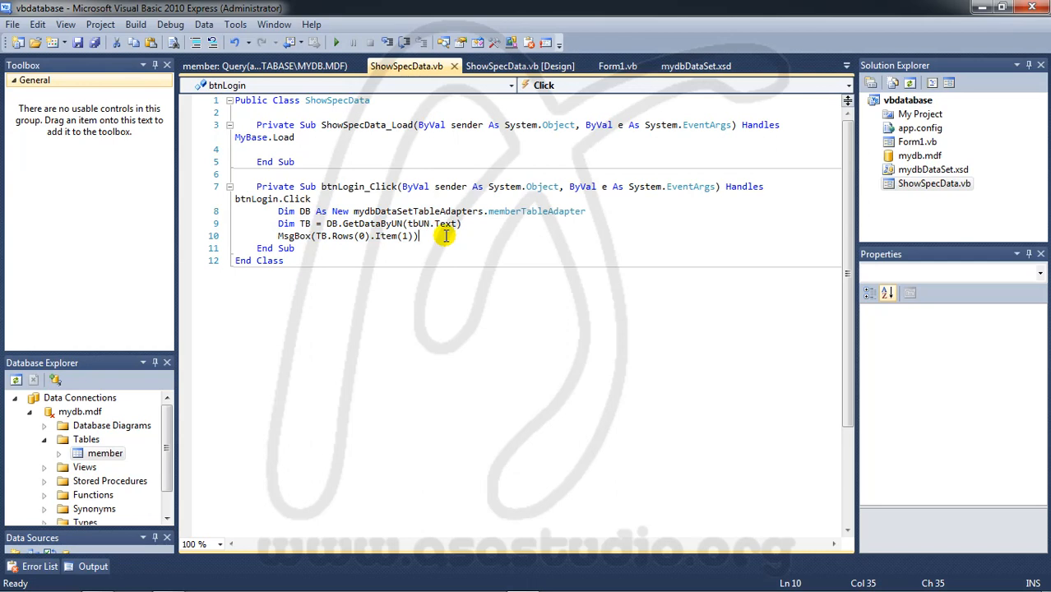
mouse_move(340, 212)
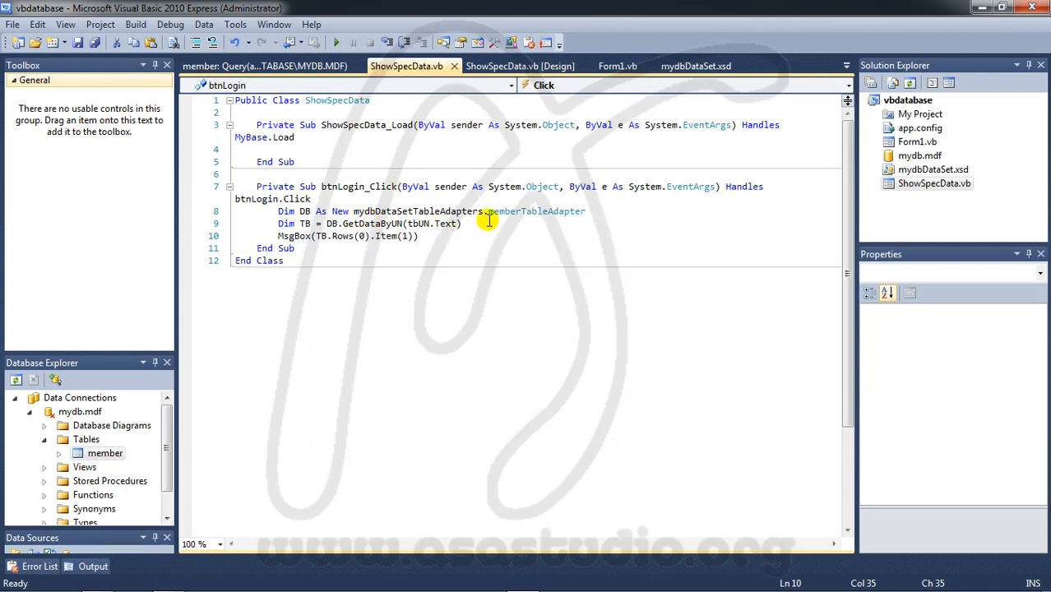
mouse_move(367, 146)
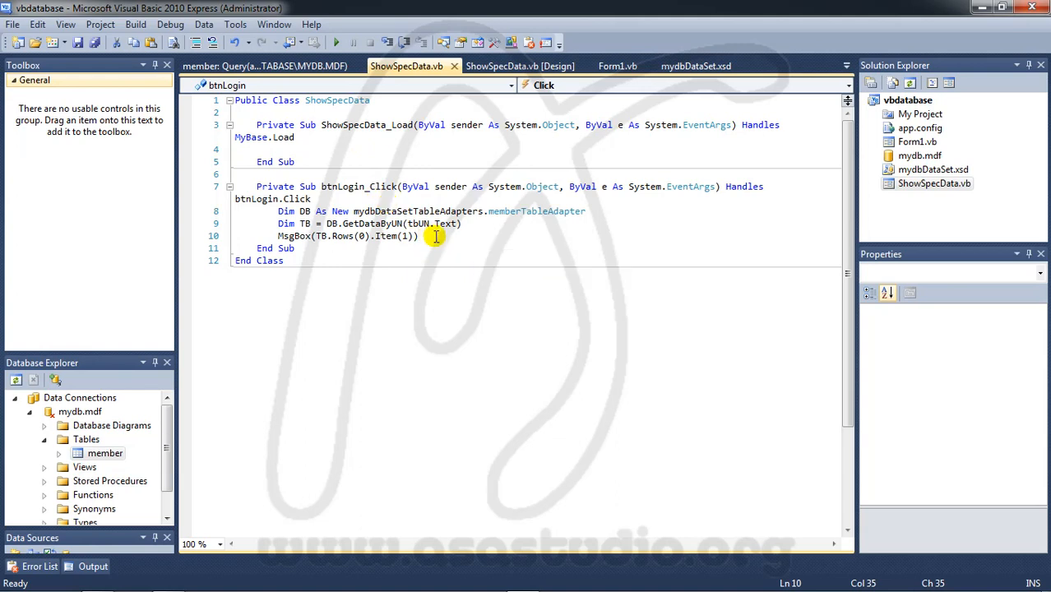
left_click(930, 184)
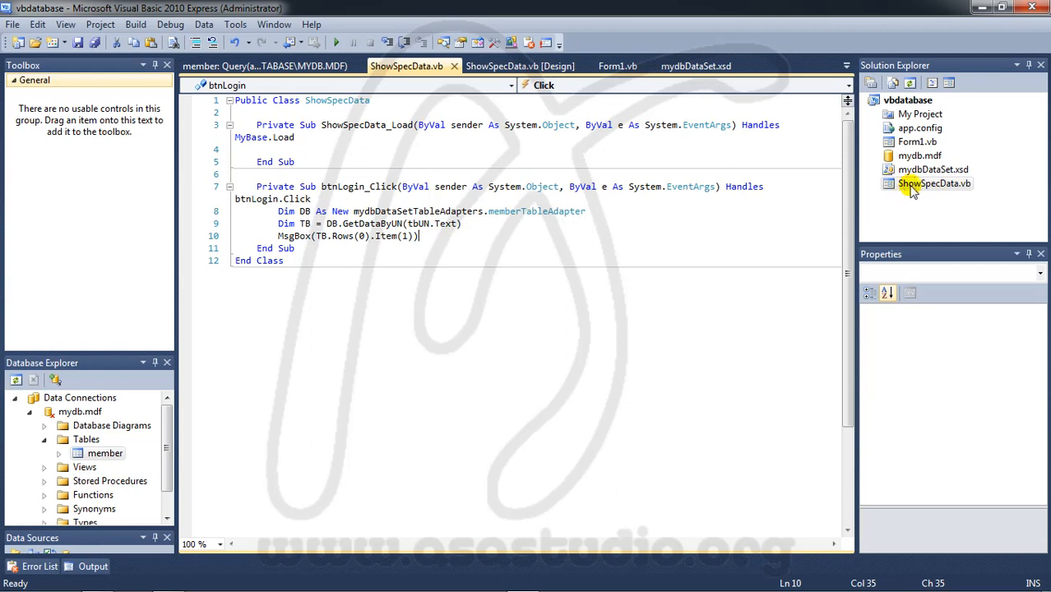
left_click(934, 183)
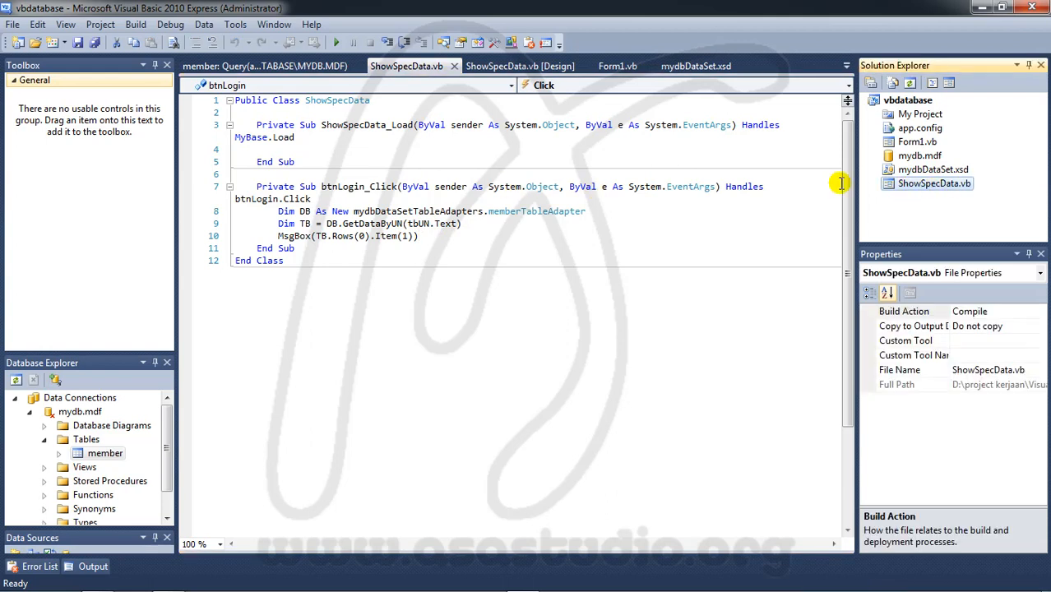
left_click(916, 141)
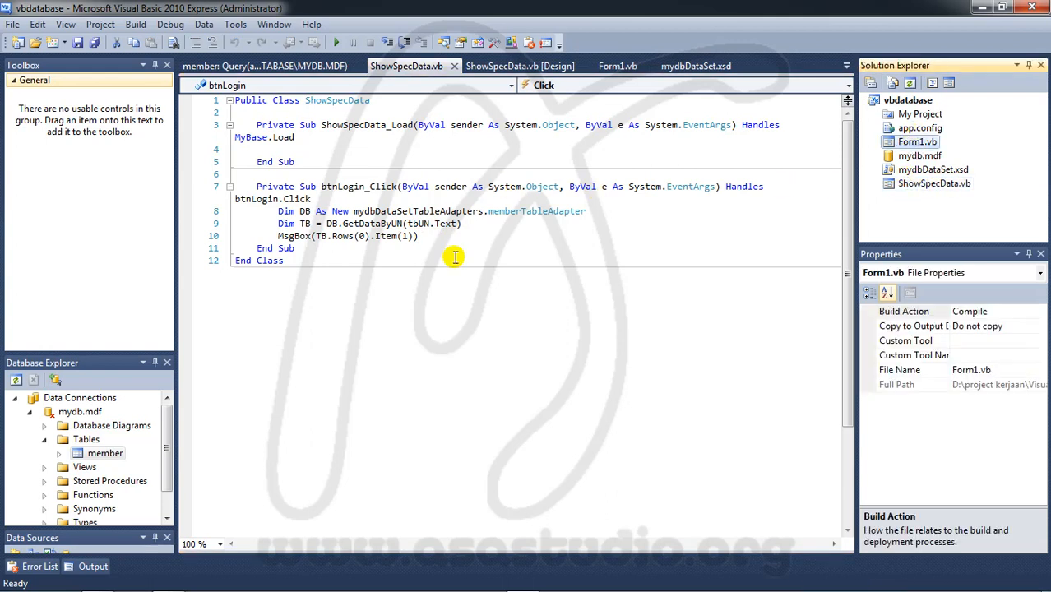
mouse_move(307, 162)
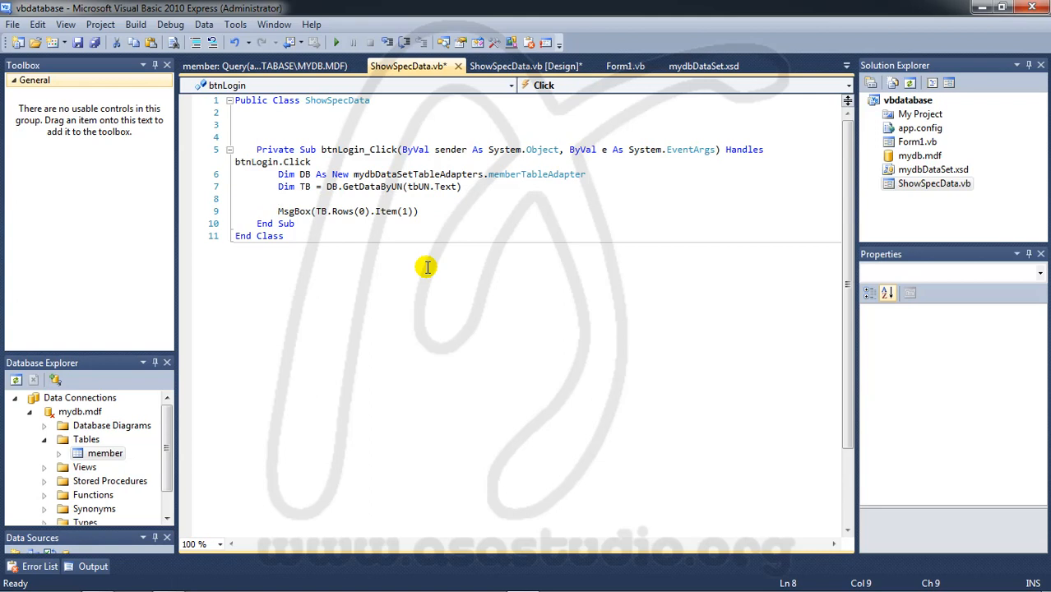
- Write the condition If Trim(TB.Rows(0).Item(1)) = tbUN.Text Then
type("If")
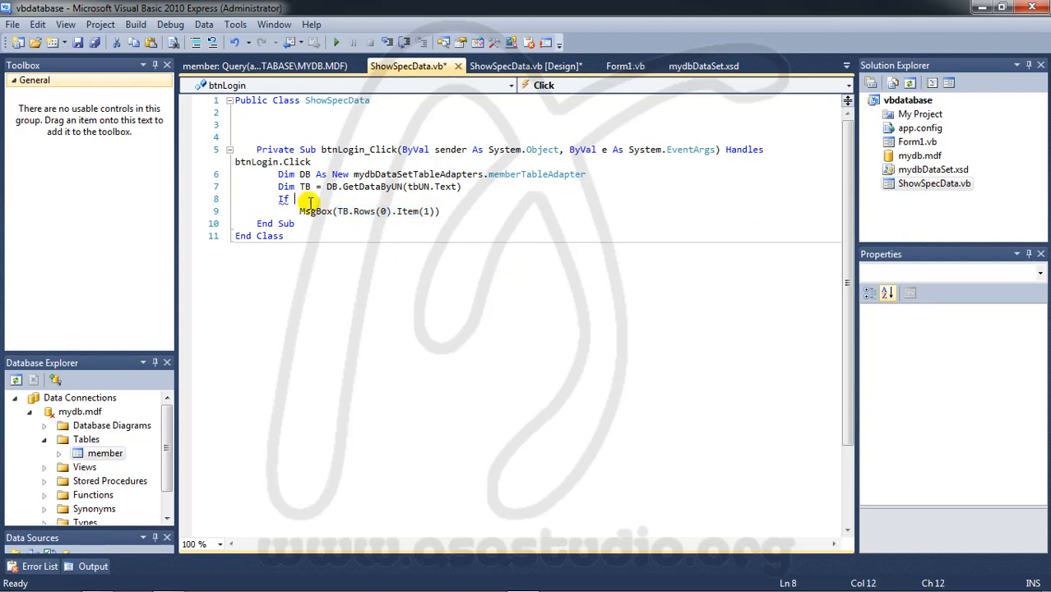
type("TB.Rows(0).Item(1)")
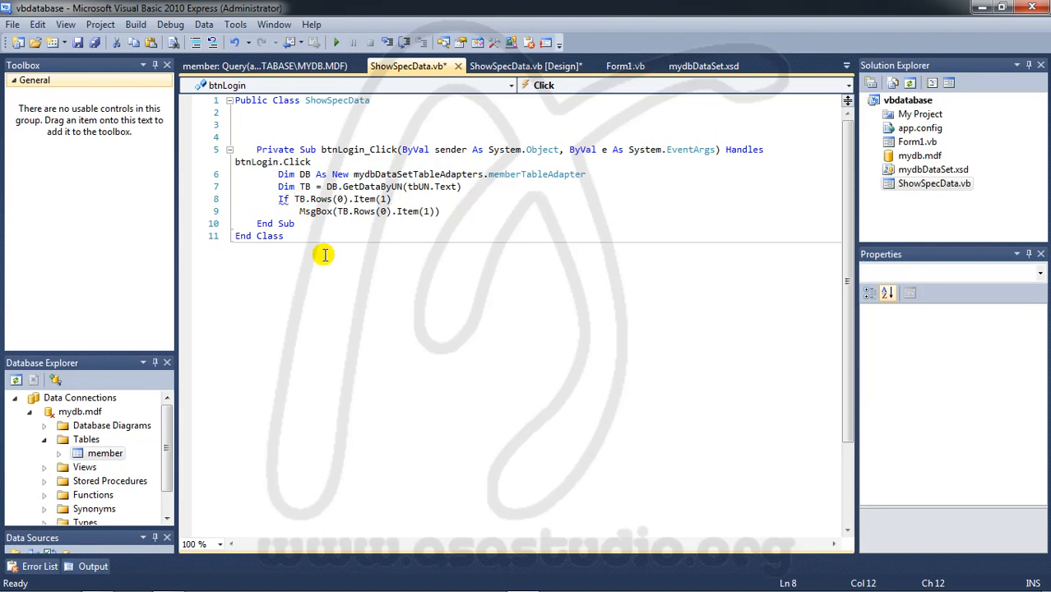
type("trim")
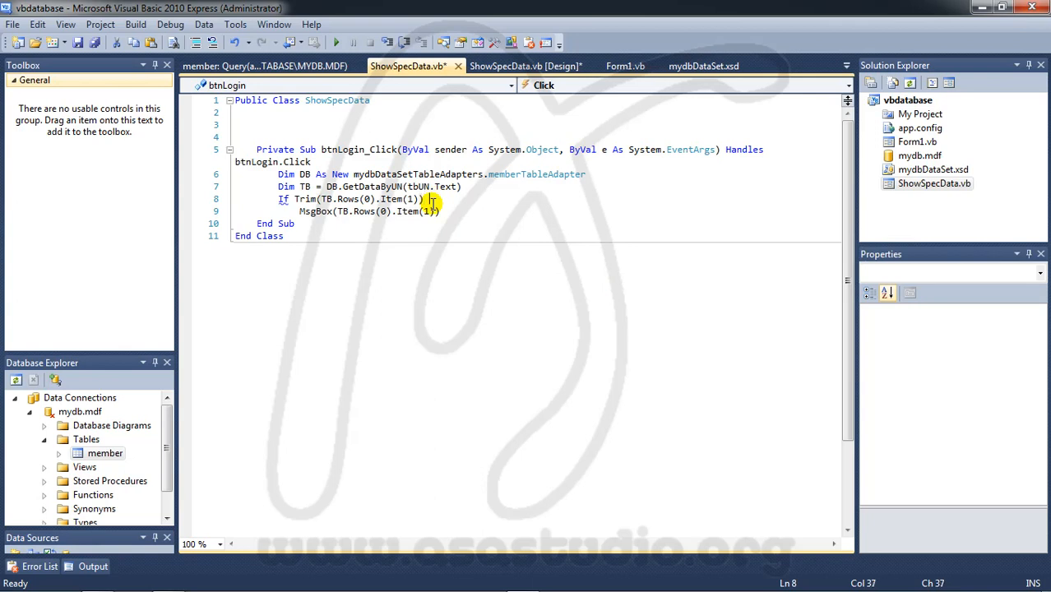
type("=")
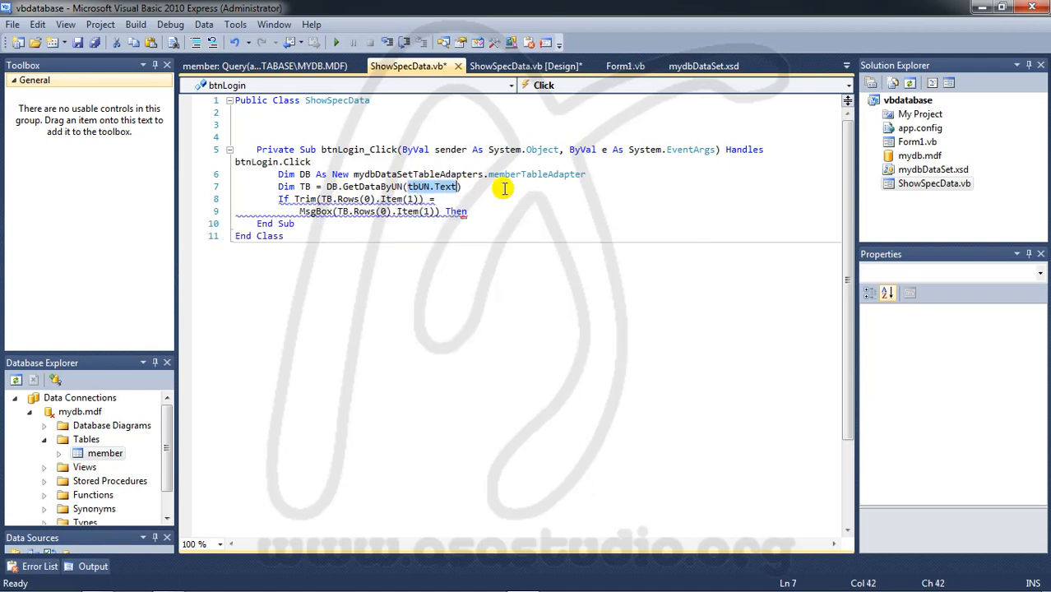
left_click(449, 199)
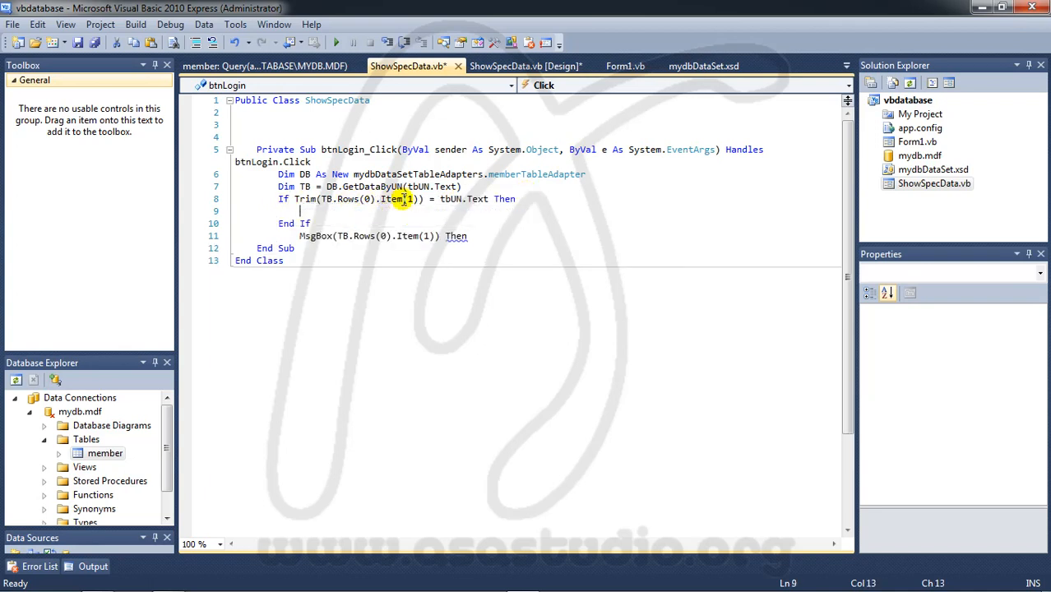
mouse_move(387, 198)
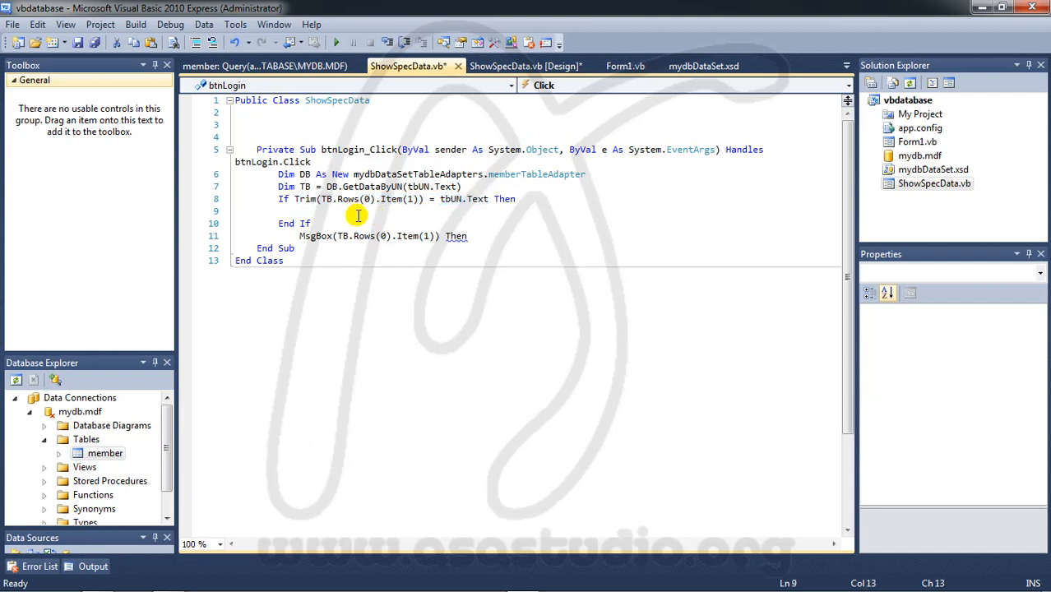
- Inside the If, add Form1.Show() and Me.Hide()
type("f")
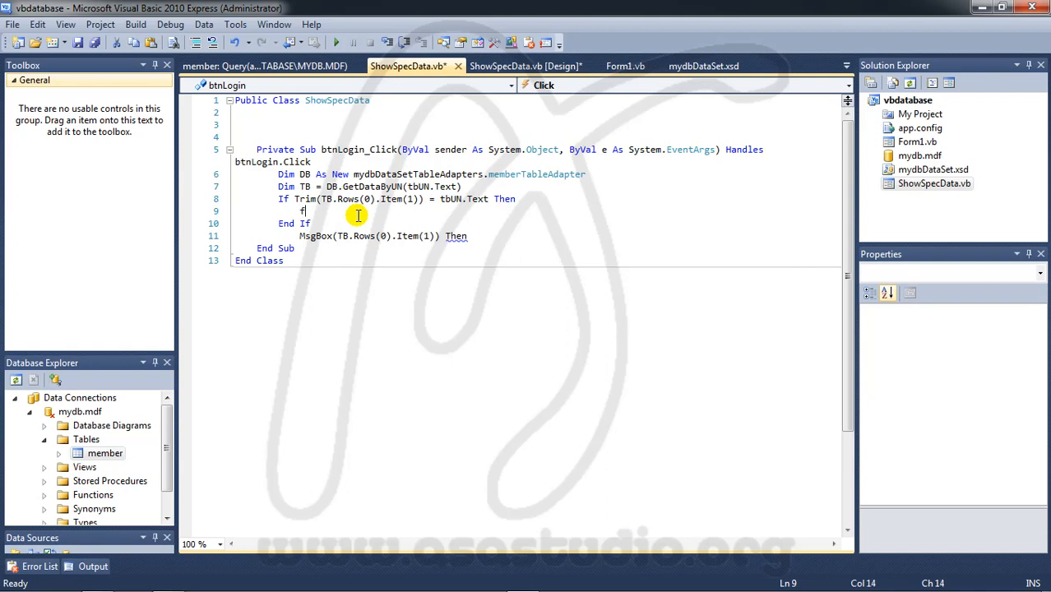
type("orm1")
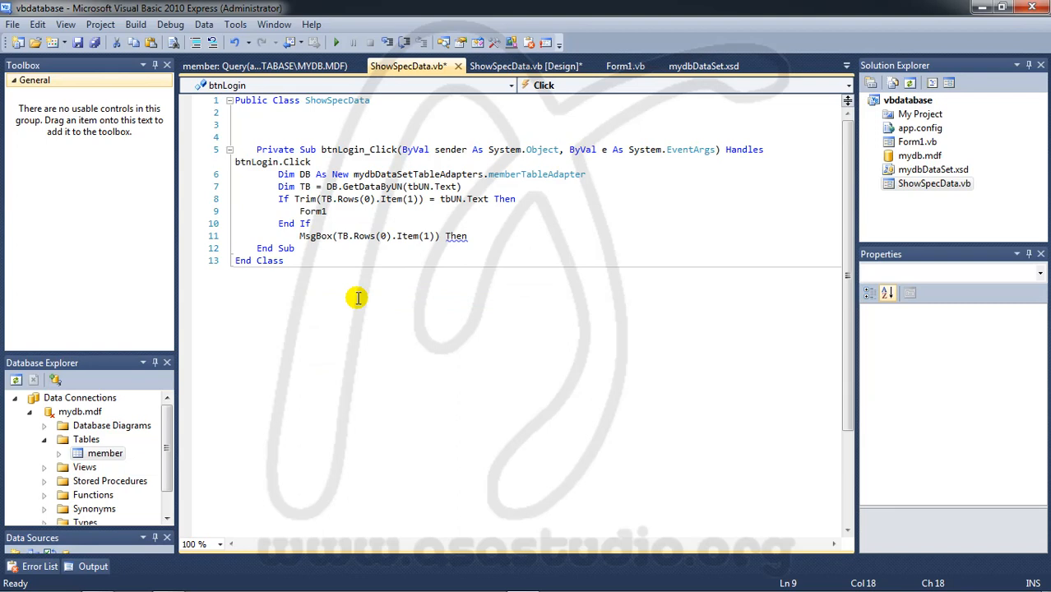
type(".sh")
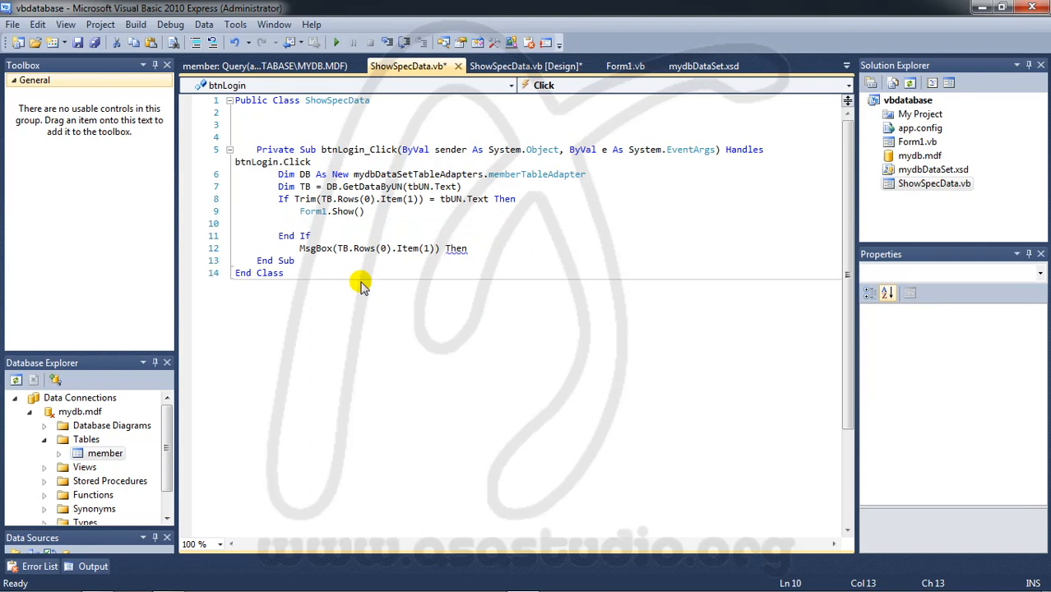
type("Me.")
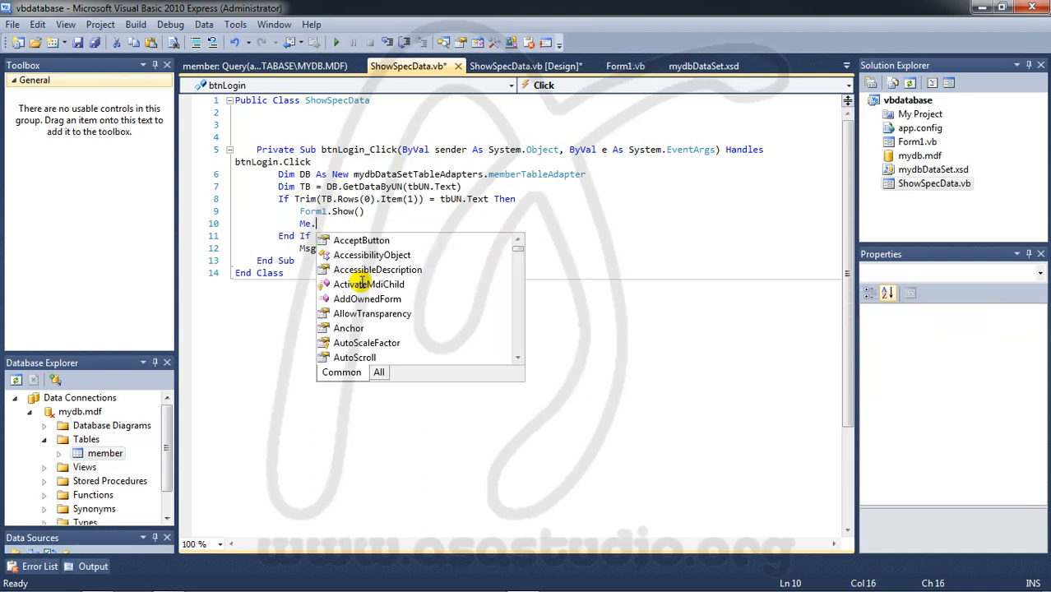
type("hi")
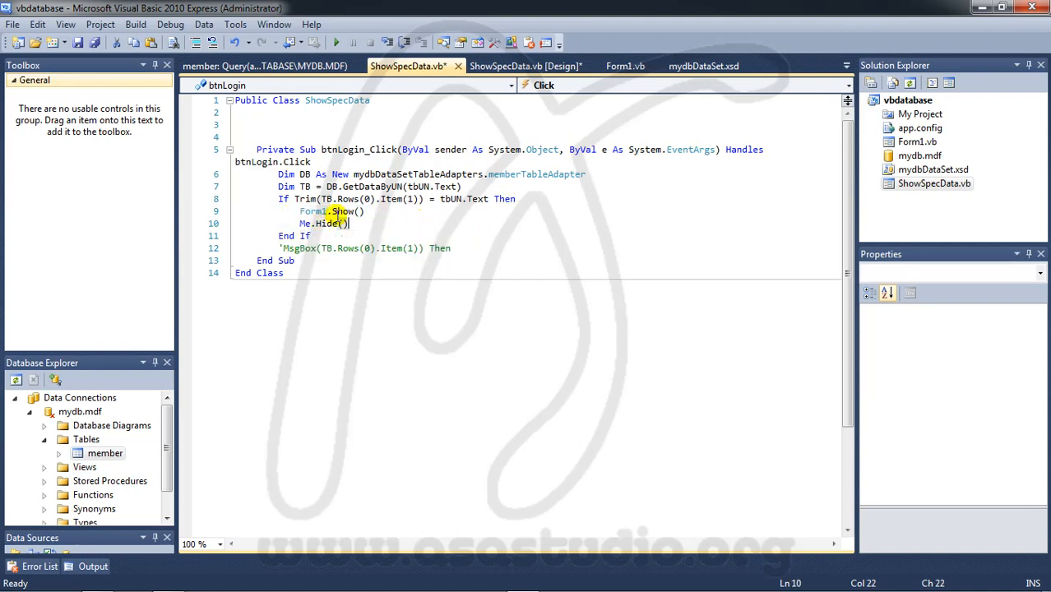
- Run the app and log in as asd, triggering the 'no row at position 0' exception
left_click(334, 45)
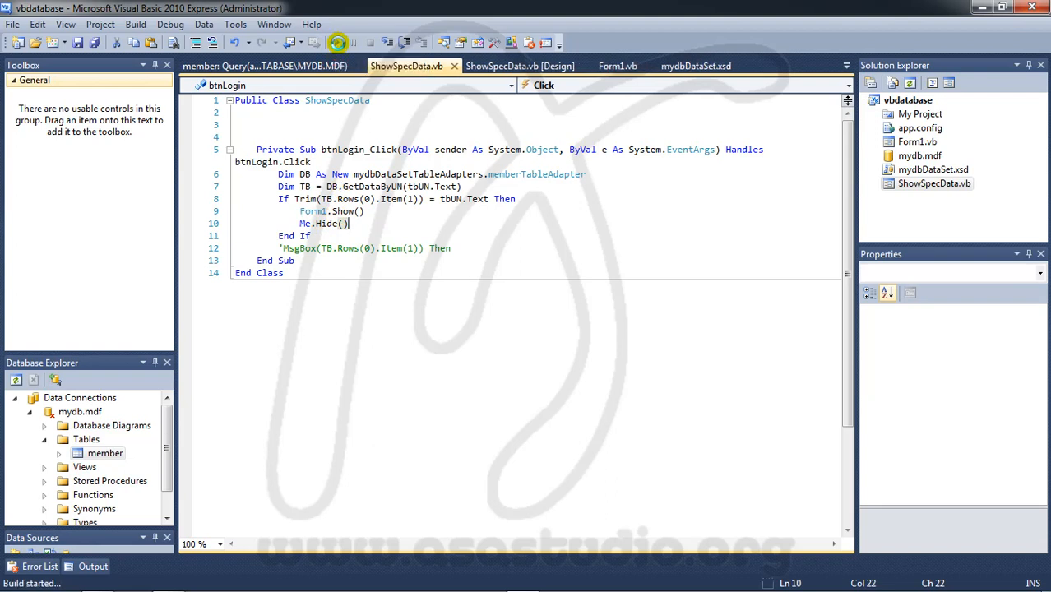
left_click(332, 42)
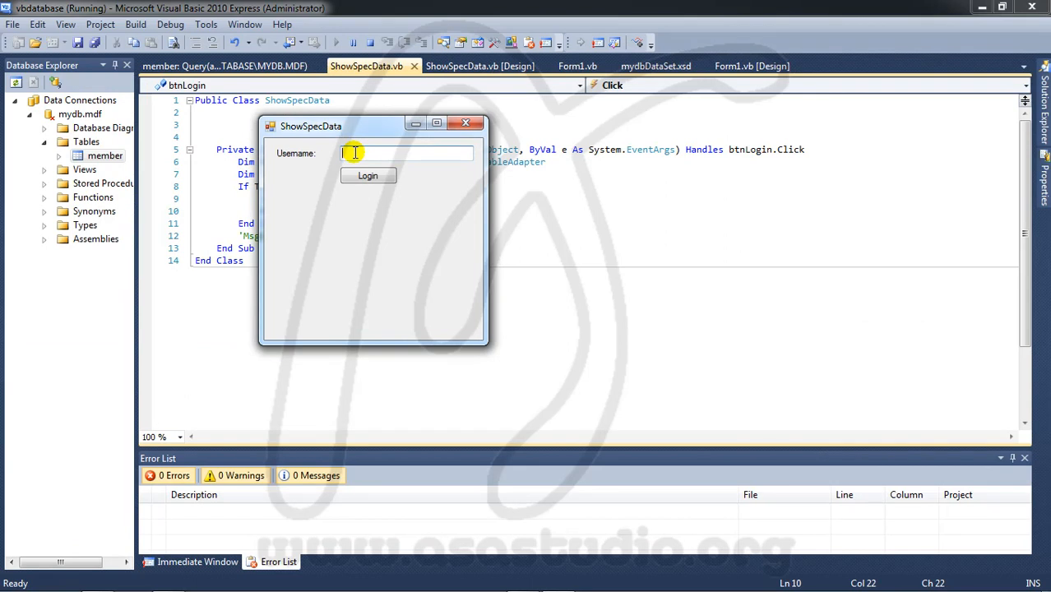
type("asd")
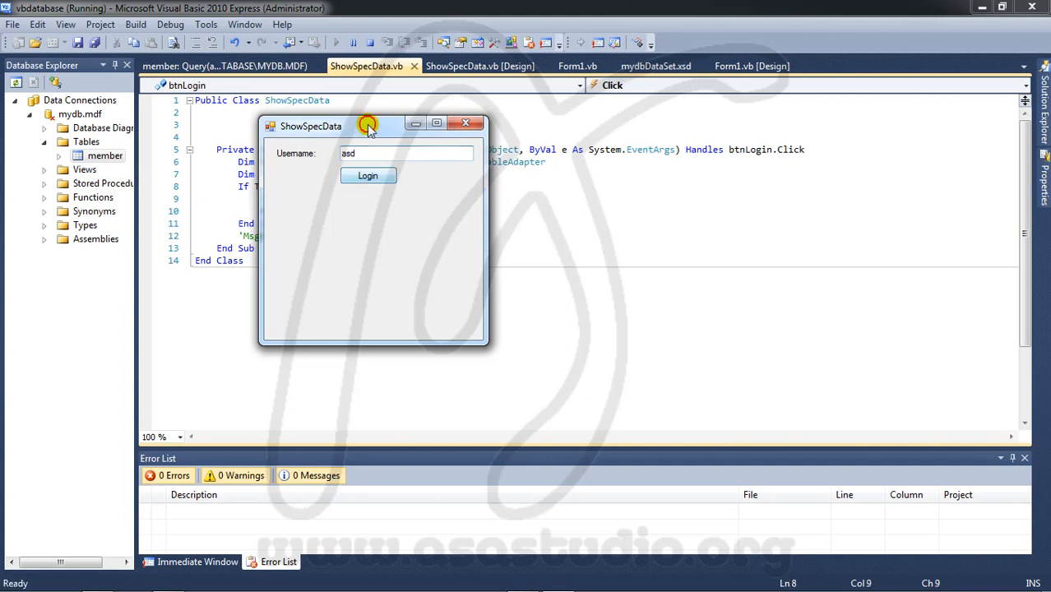
left_click(367, 175)
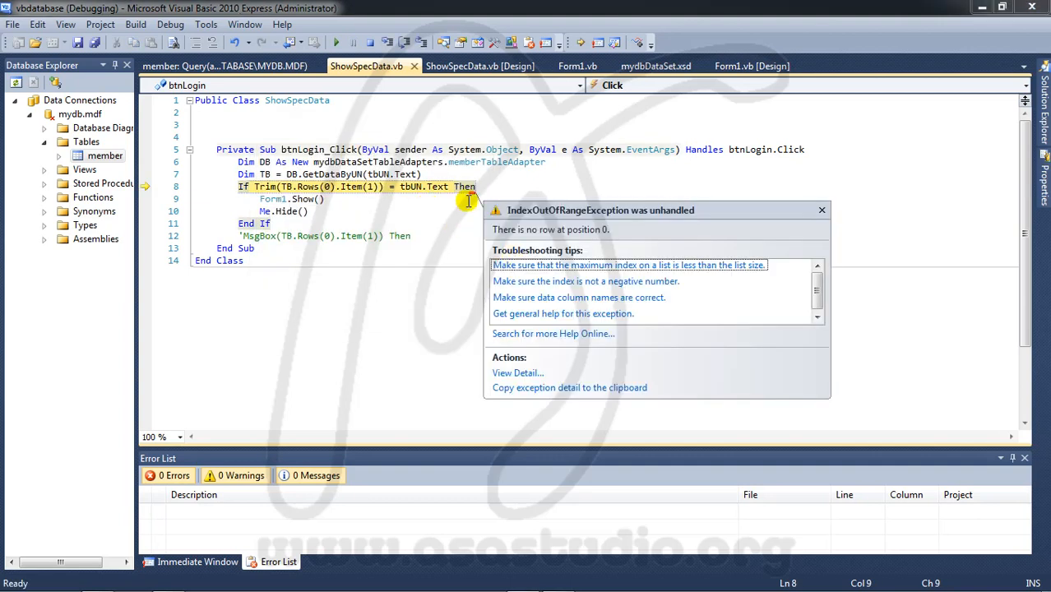
mouse_move(442, 186)
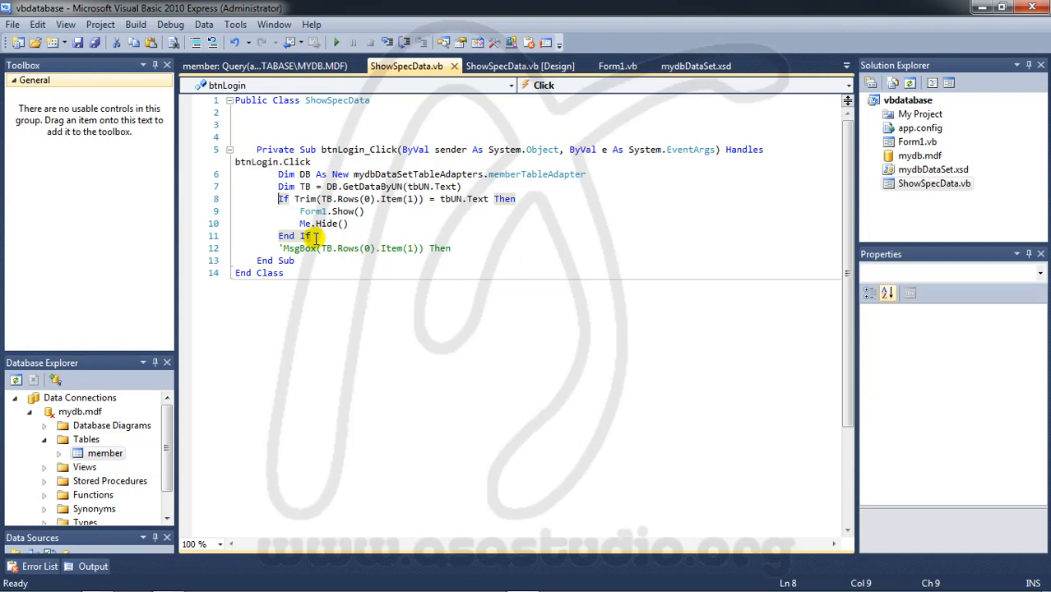
mouse_move(315, 211)
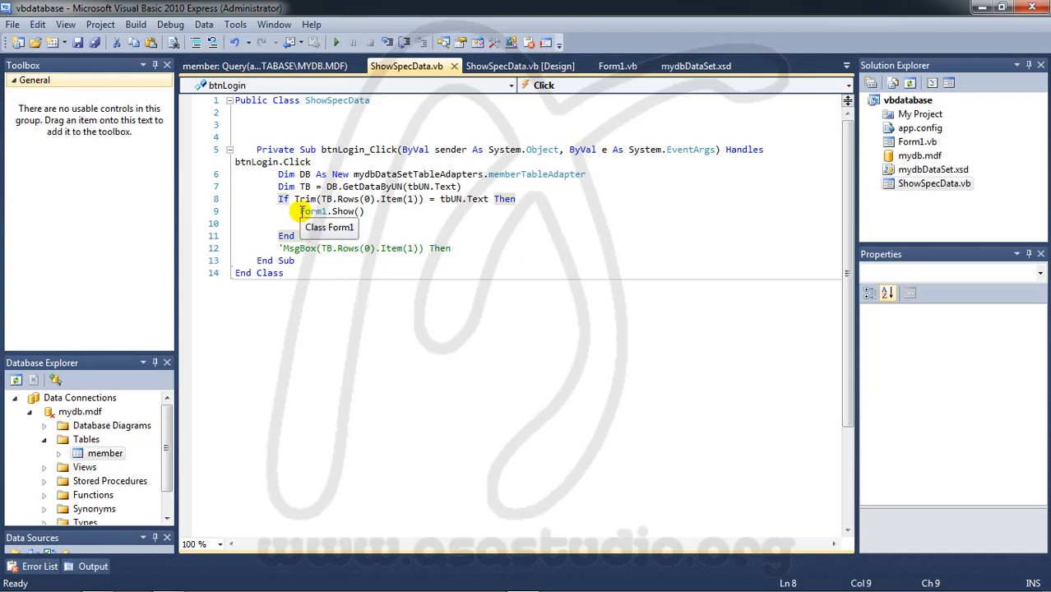
- Finish the Me.Hide() line and add an Else branch below it
type("Me.Hide()")
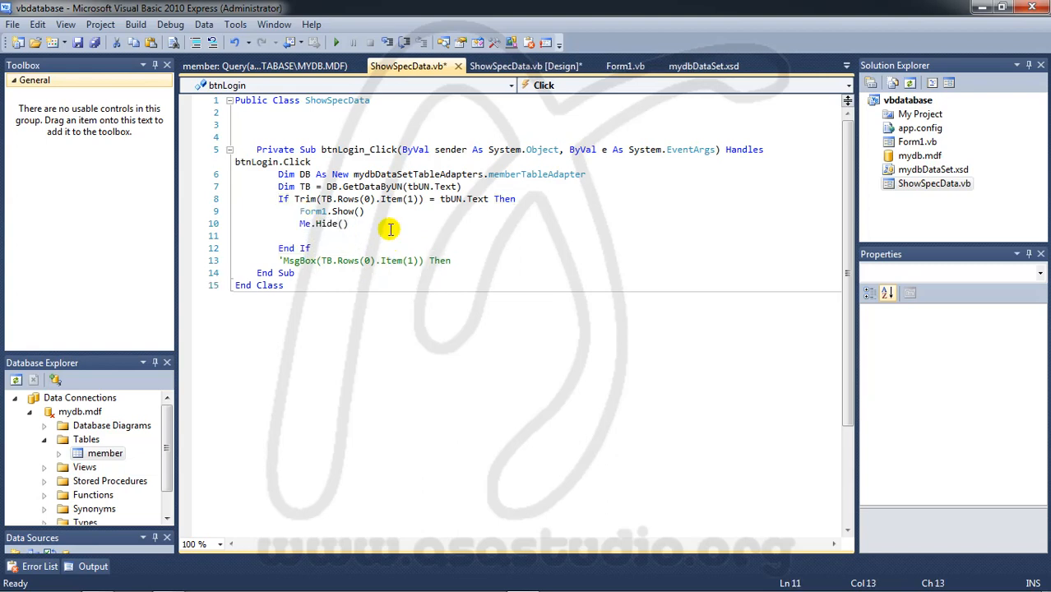
type("else")
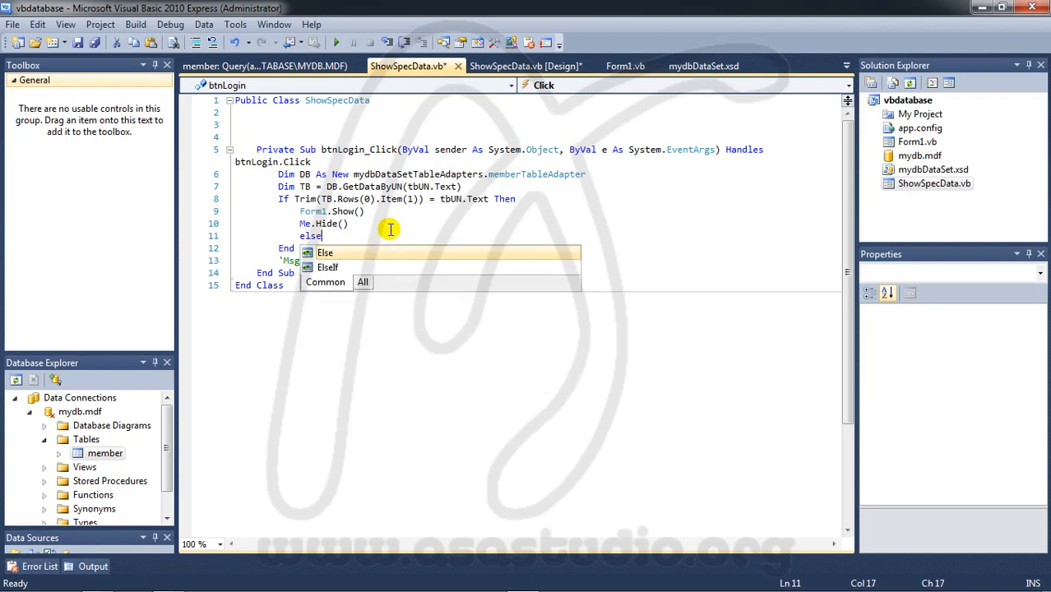
key("Enter")
type("MsgBox(")
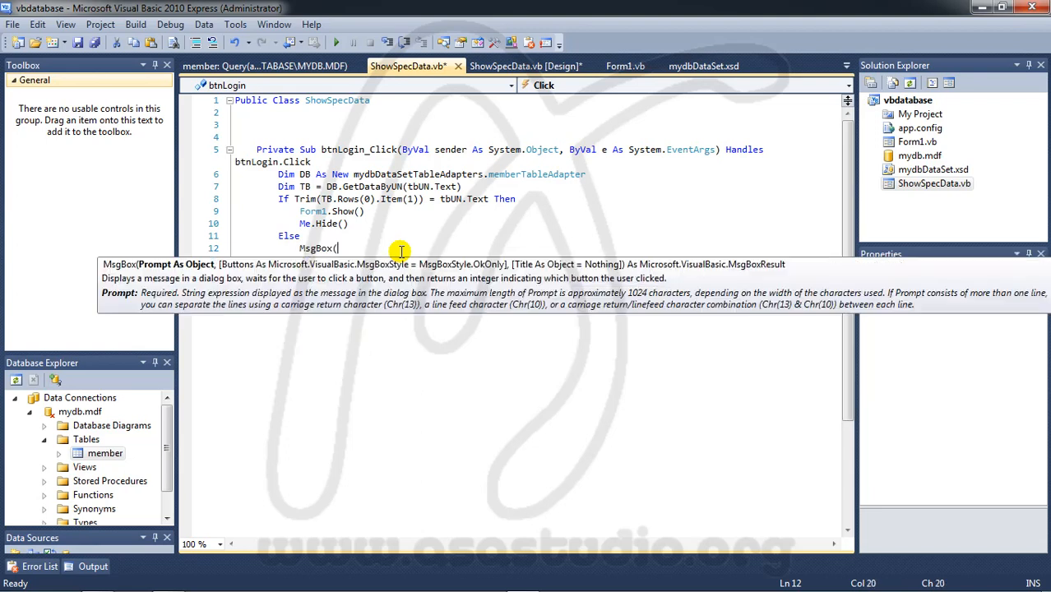
- In Else, add MsgBox("Data not found!!!", MsgBoxStyle.Critical Or MsgBoxStyle.OkOnly, "Error:")
type("\"\"")
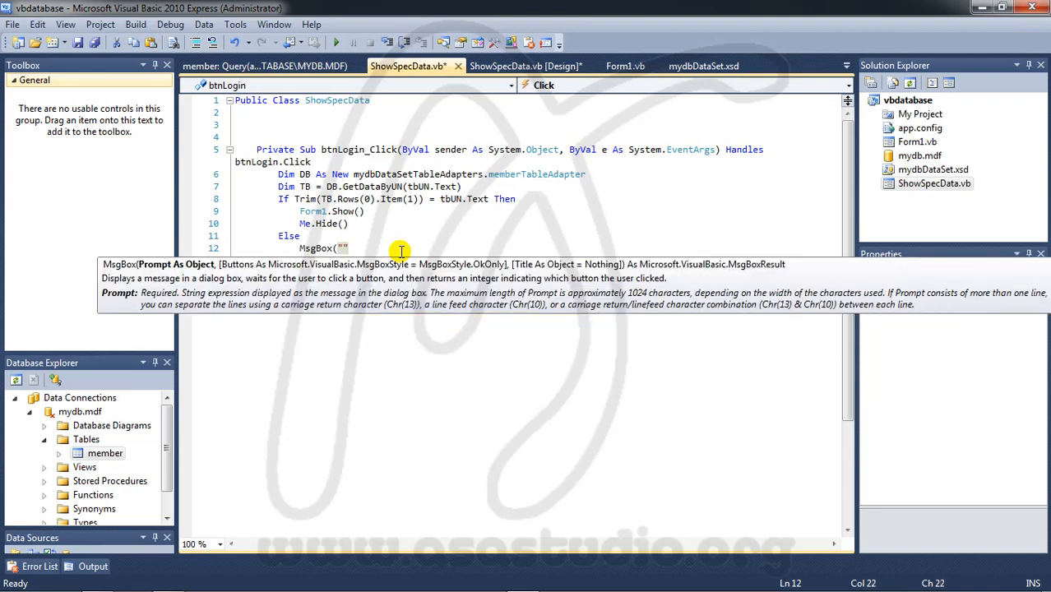
type(",")
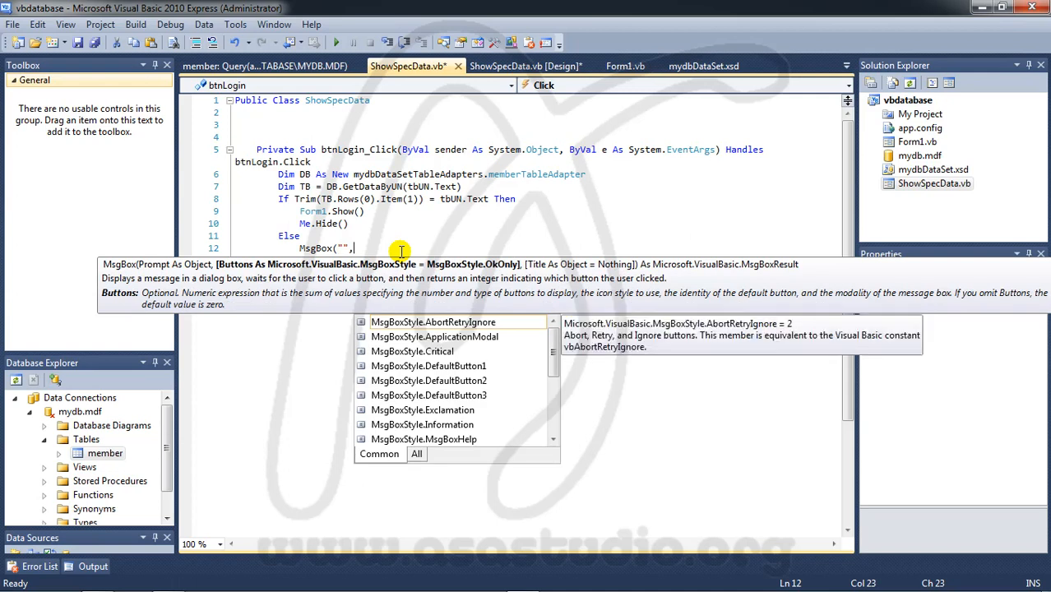
type("crit")
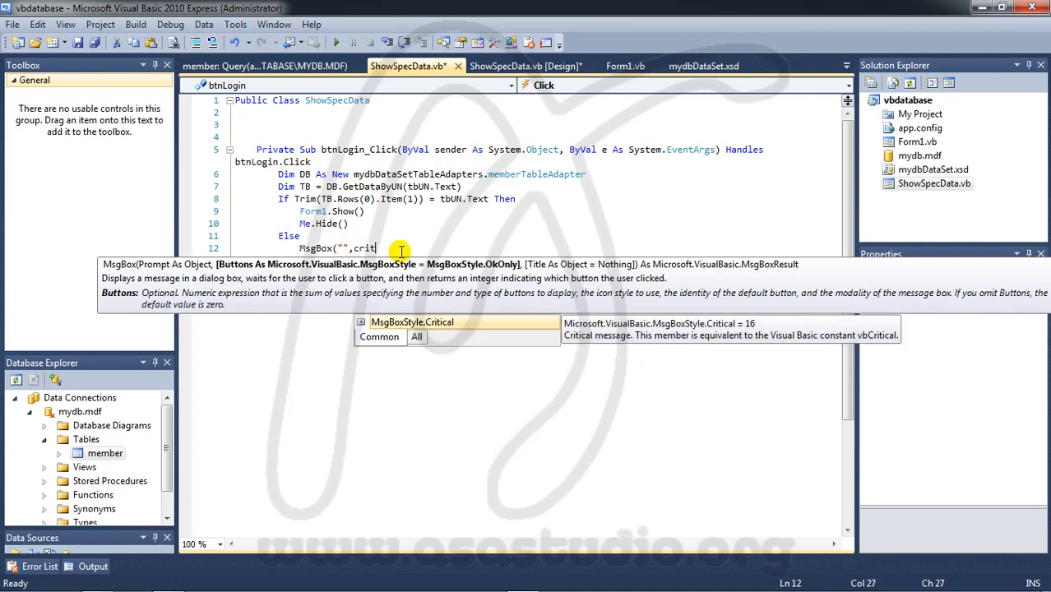
left_click(412, 322)
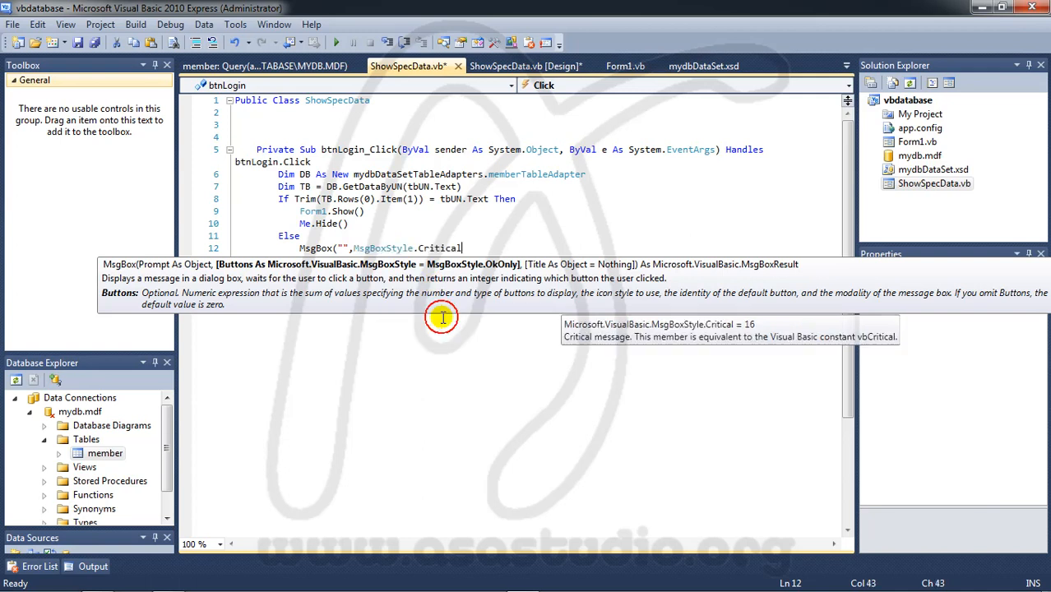
type("or MsgBoxStyle.OkOnly")
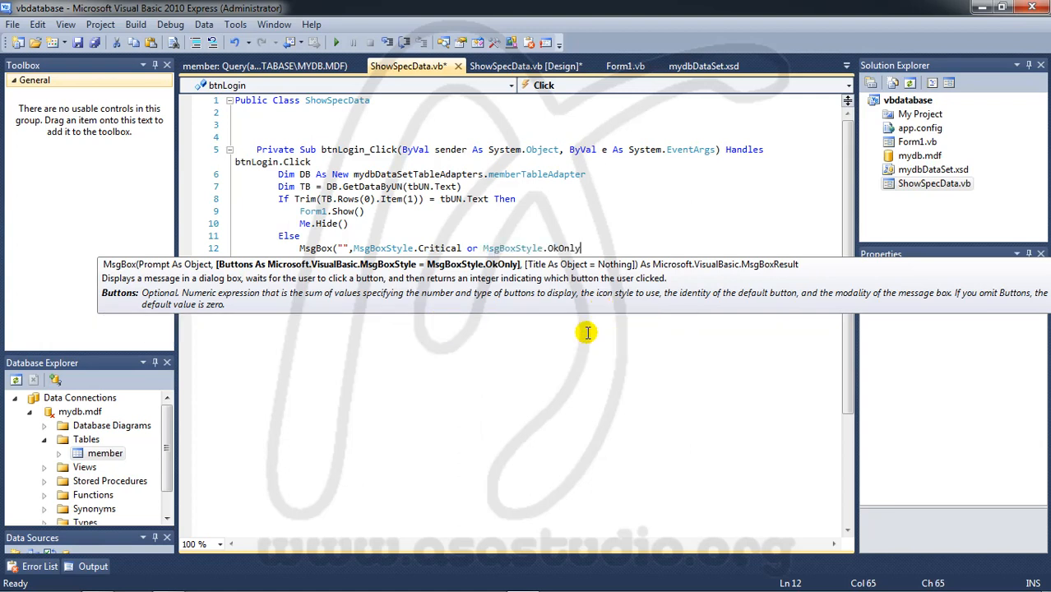
type(",\"\")")
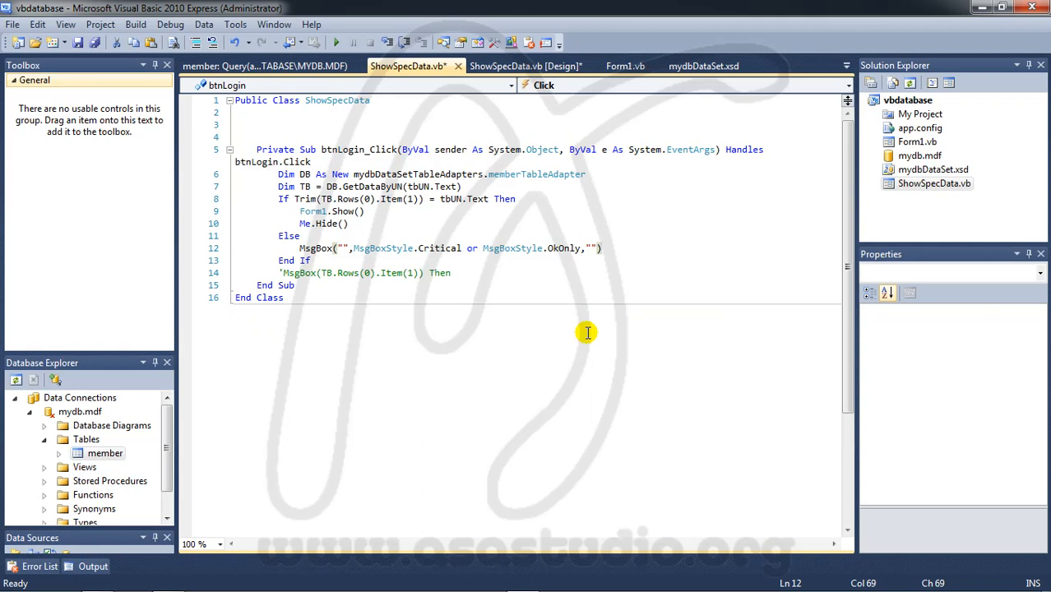
type("Err")
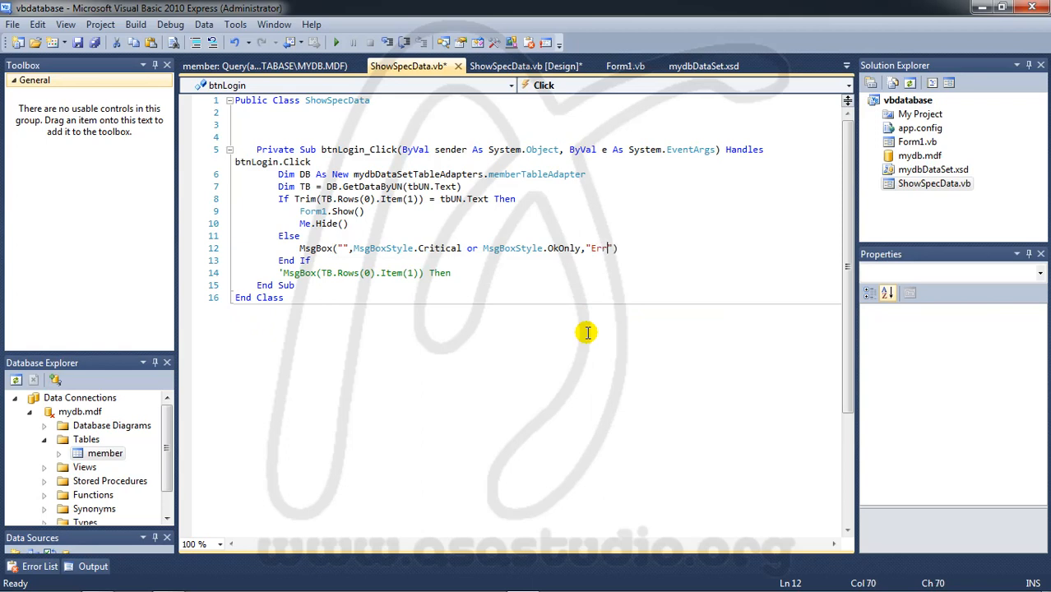
type("or:")
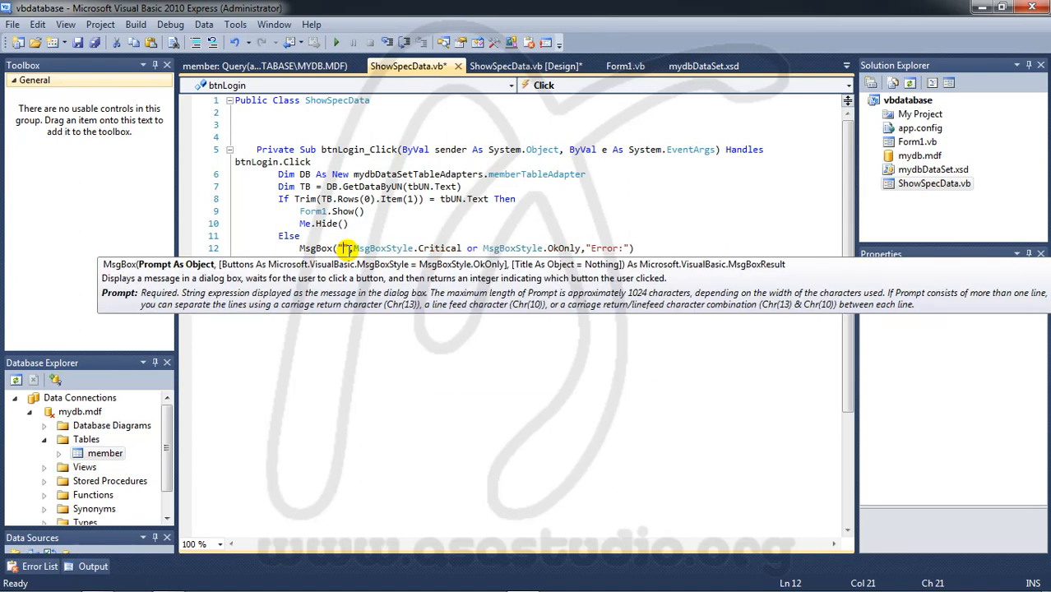
type("Data not f")
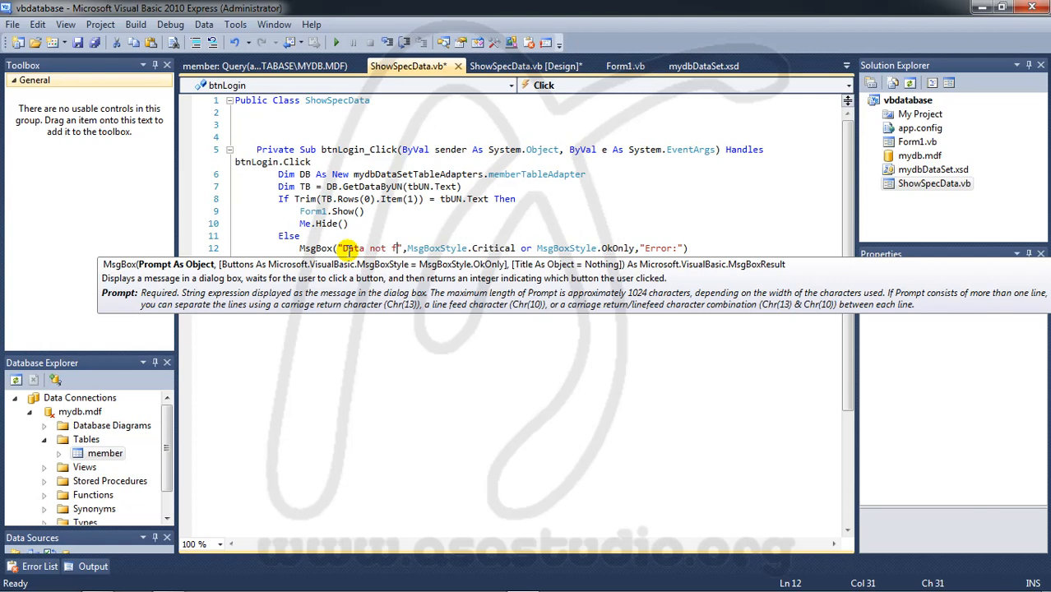
type("ound")
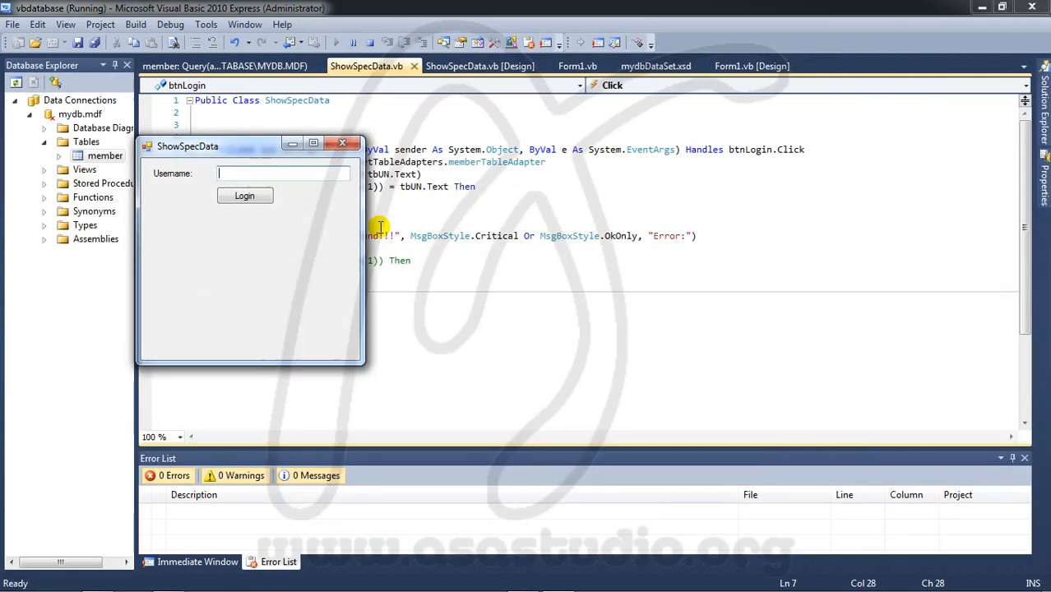
- Enter asd as the username and click Login
type("asd")
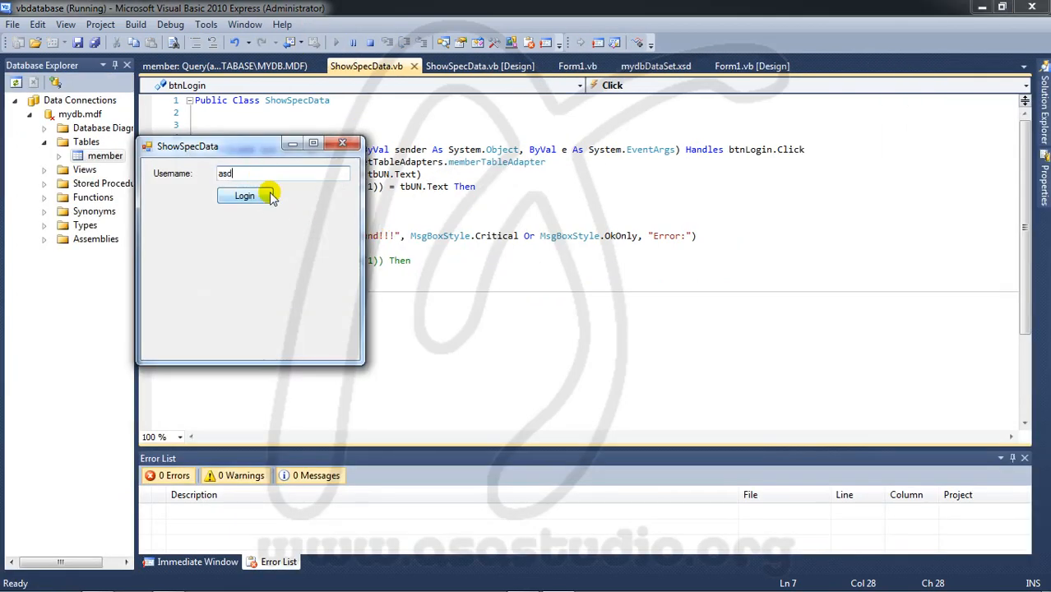
left_click(243, 196)
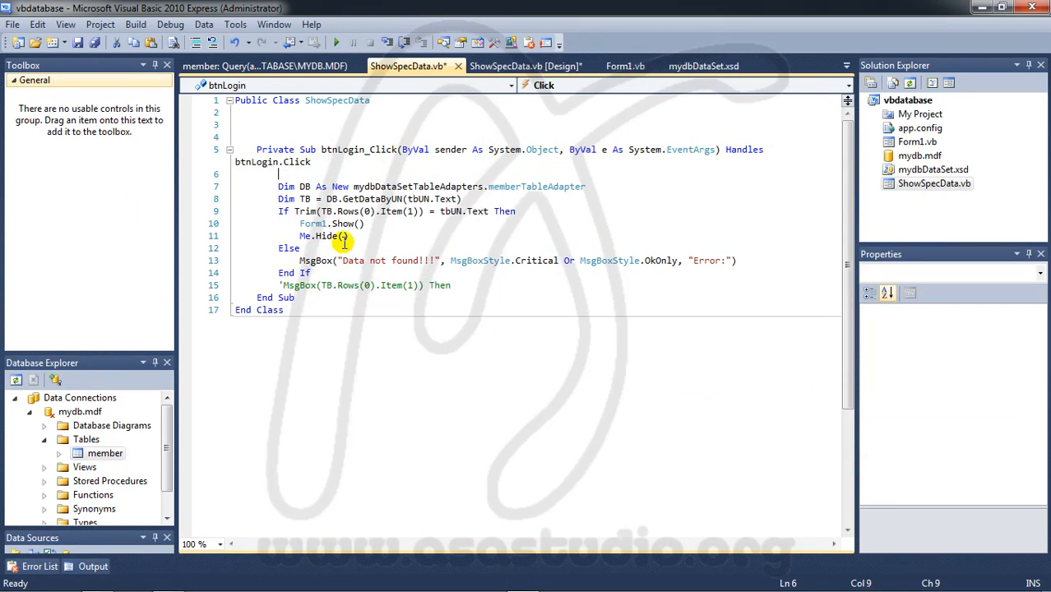
- Wrap the btnLogin code in Try, Catch ex As Exception with MsgBox(ex.Message, Critical Or OkOnly, "Error:"), End Try
type("tr")
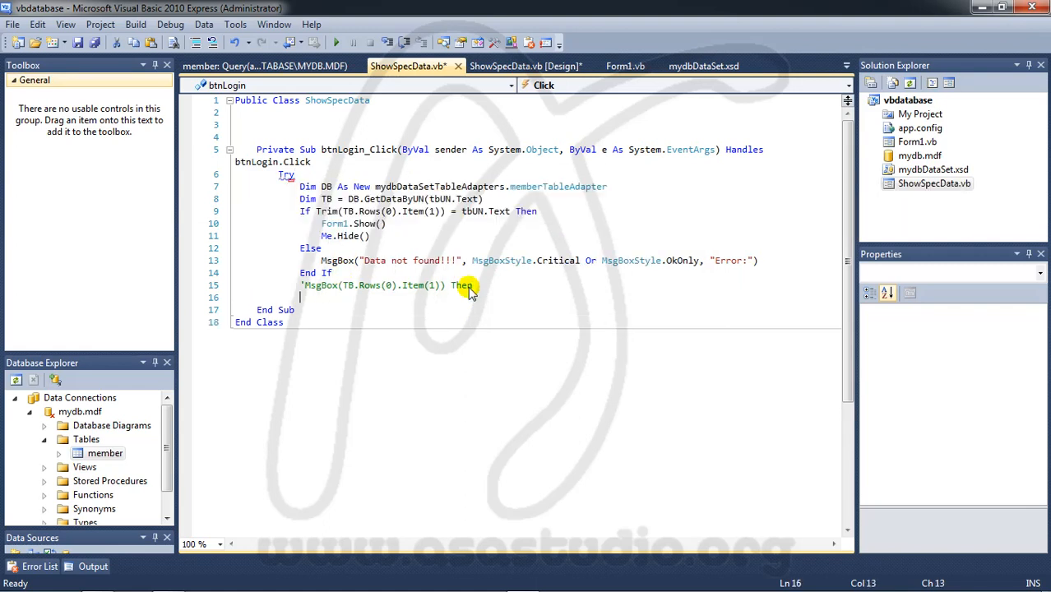
type("c")
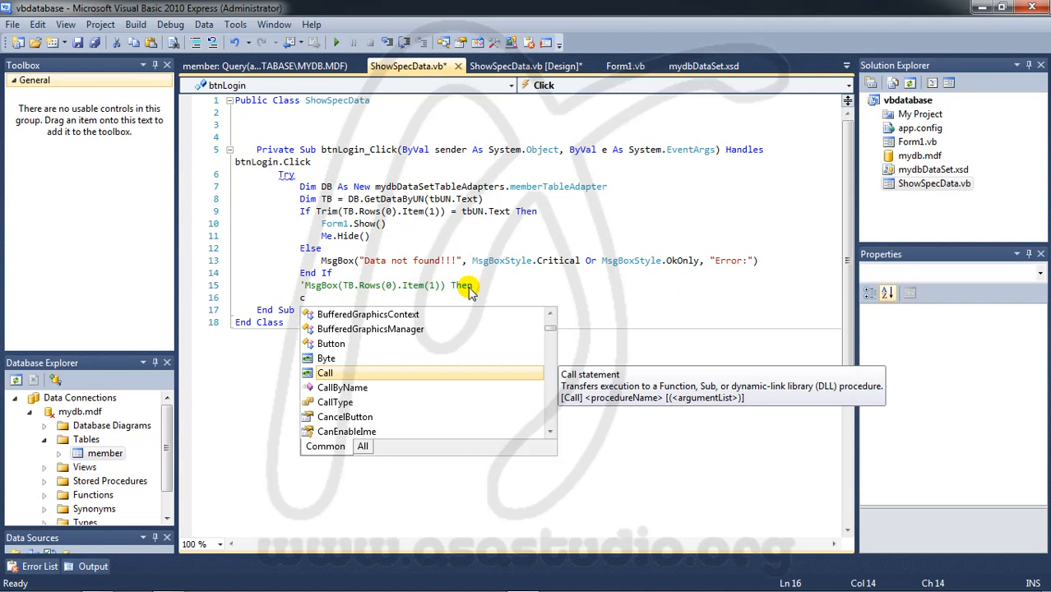
type("atch ex As Exception")
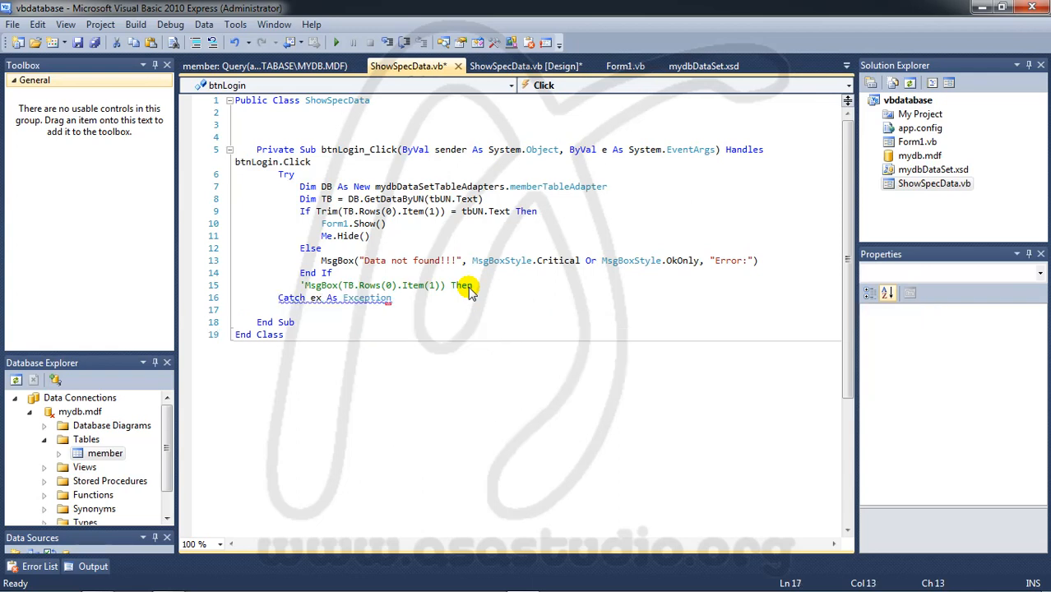
type("en")
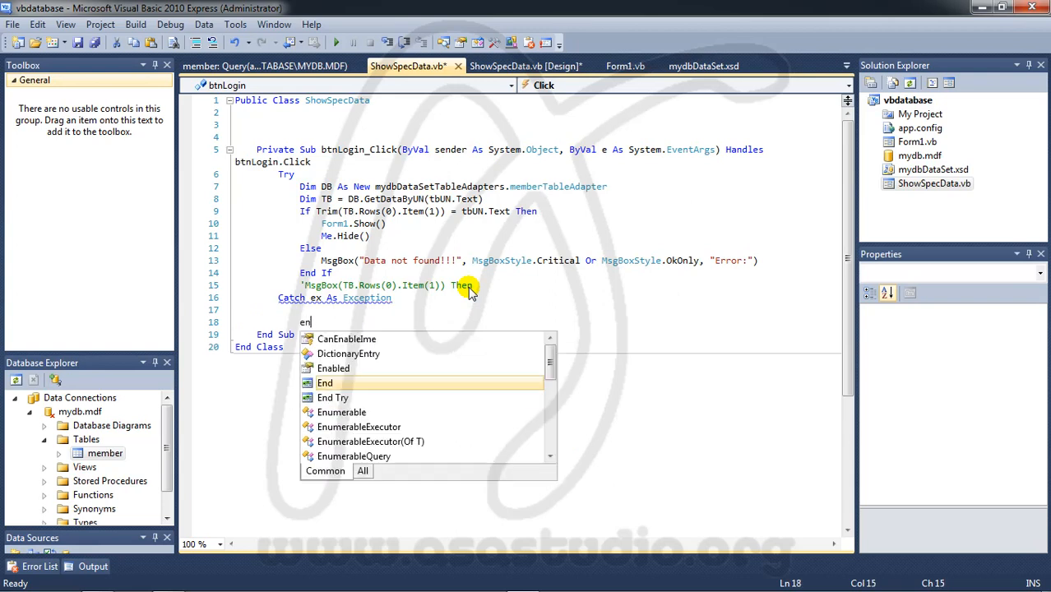
mouse_move(349, 412)
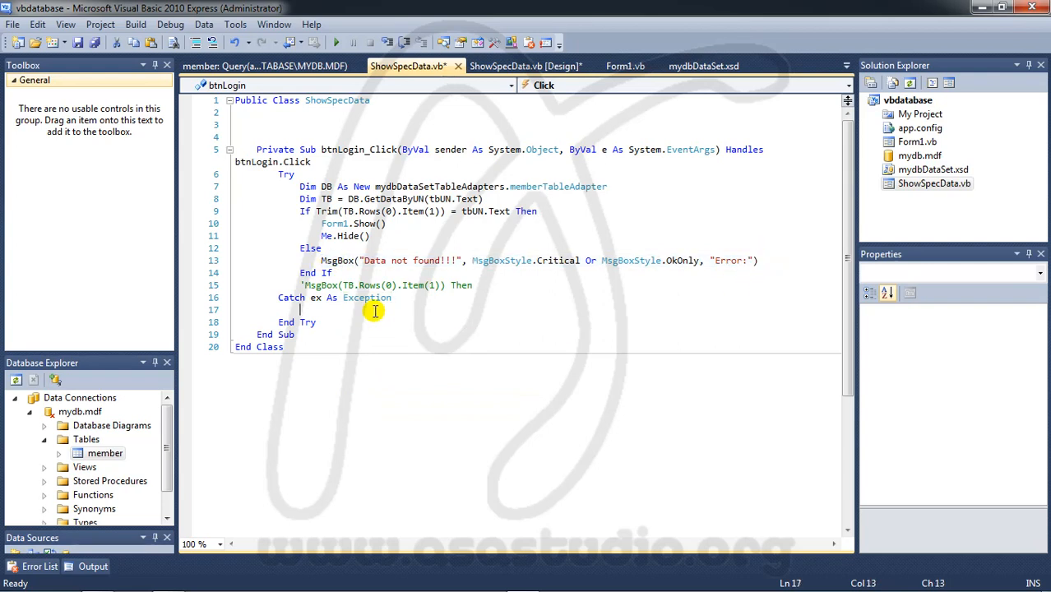
type("MsgBox(\"Data not found!!!\", MsgBoxStyle.Critical Or MsgBoxStyle.OkOnly, \"Error:\")")
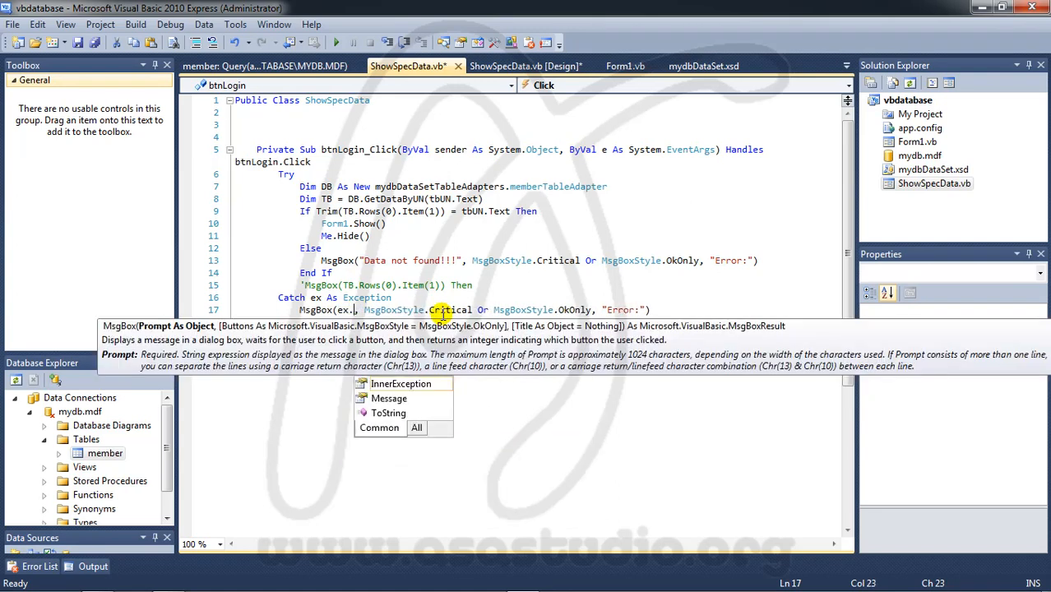
type("me")
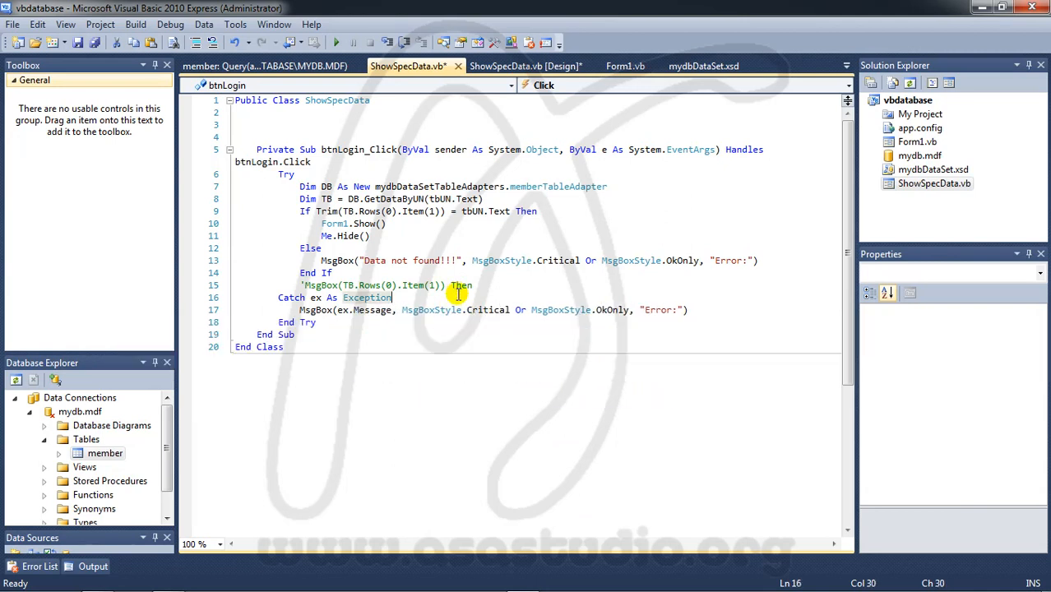
- Run the project, log in as asd, and dismiss the no-row error
left_click(339, 42)
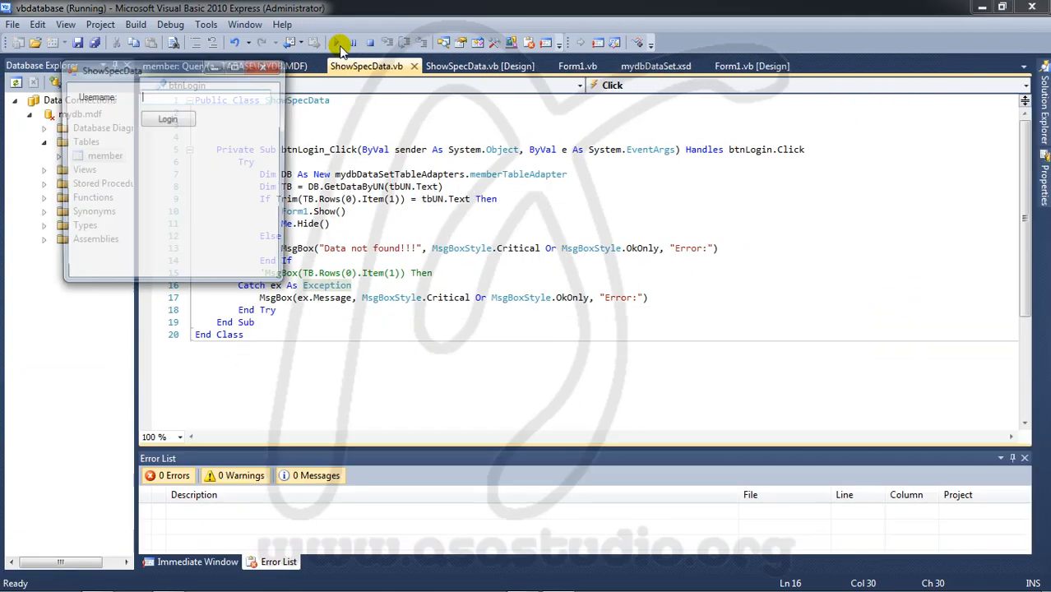
type("a")
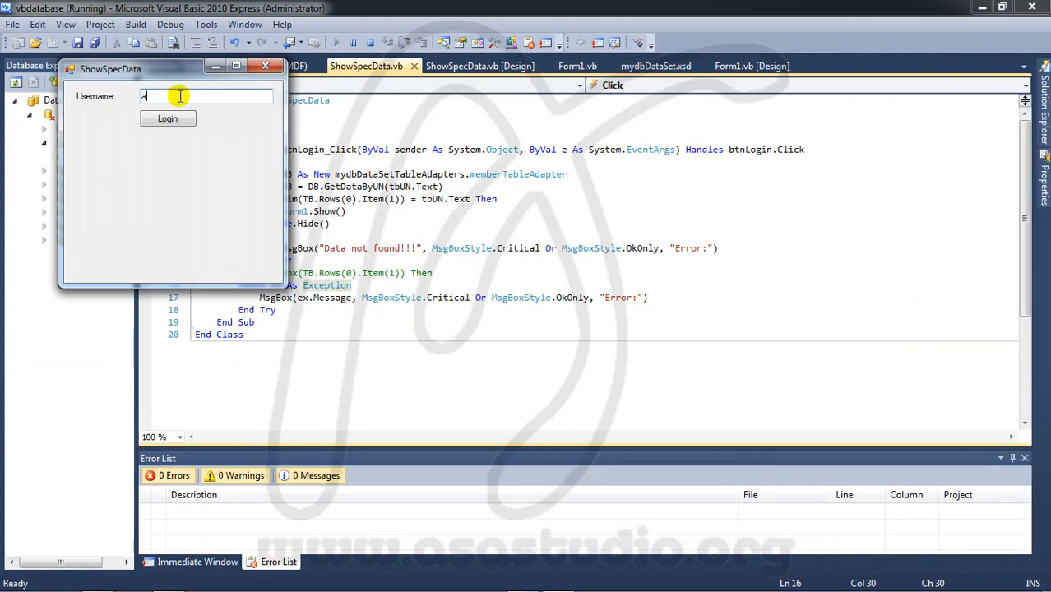
left_click(167, 118)
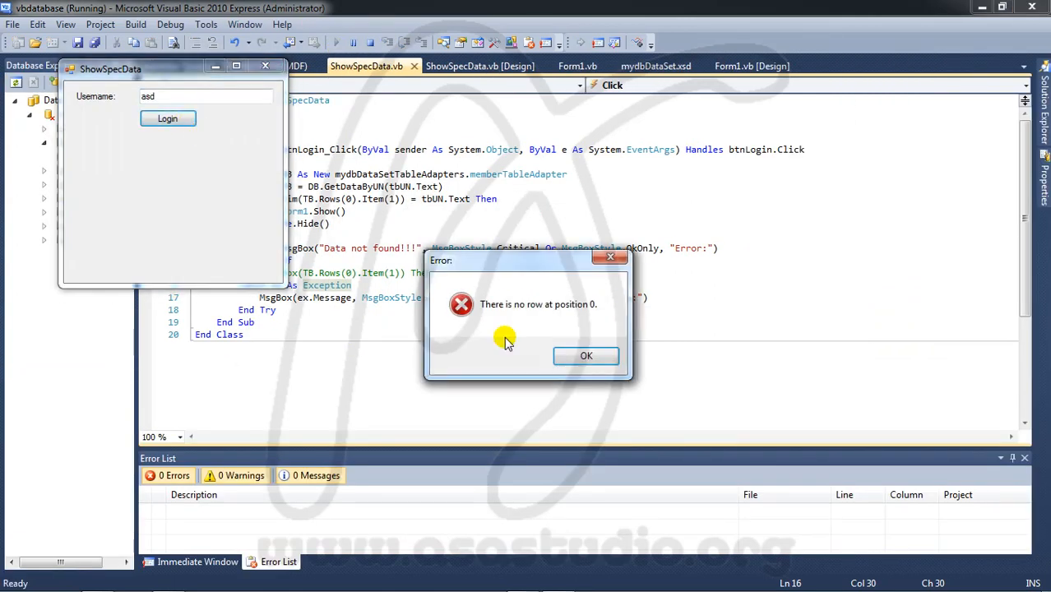
mouse_move(531, 309)
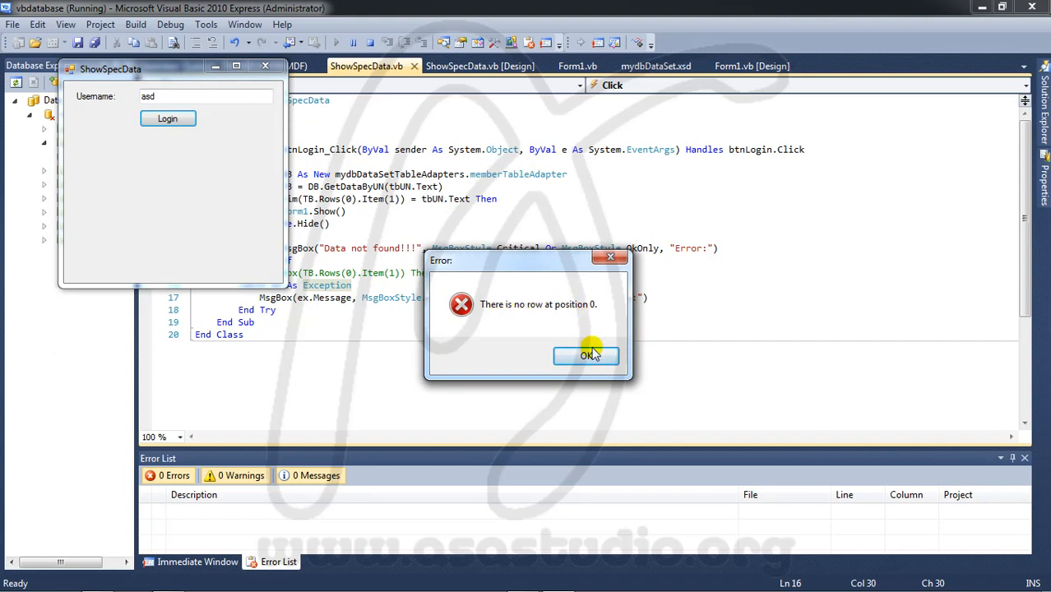
left_click(586, 356)
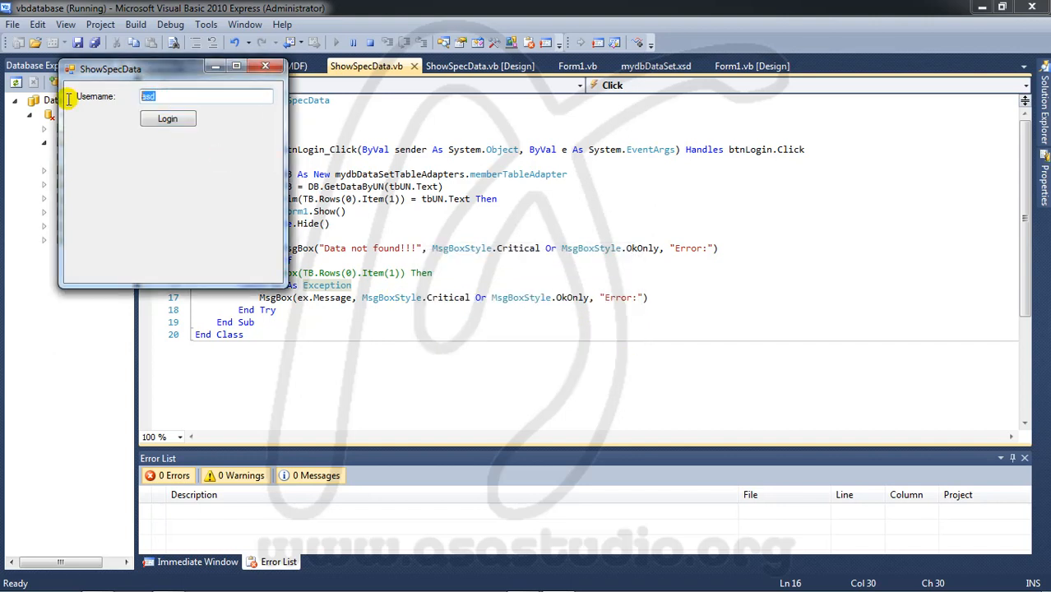
- Log in as agus and dismiss the two message boxes to reach Form1
type("agus")
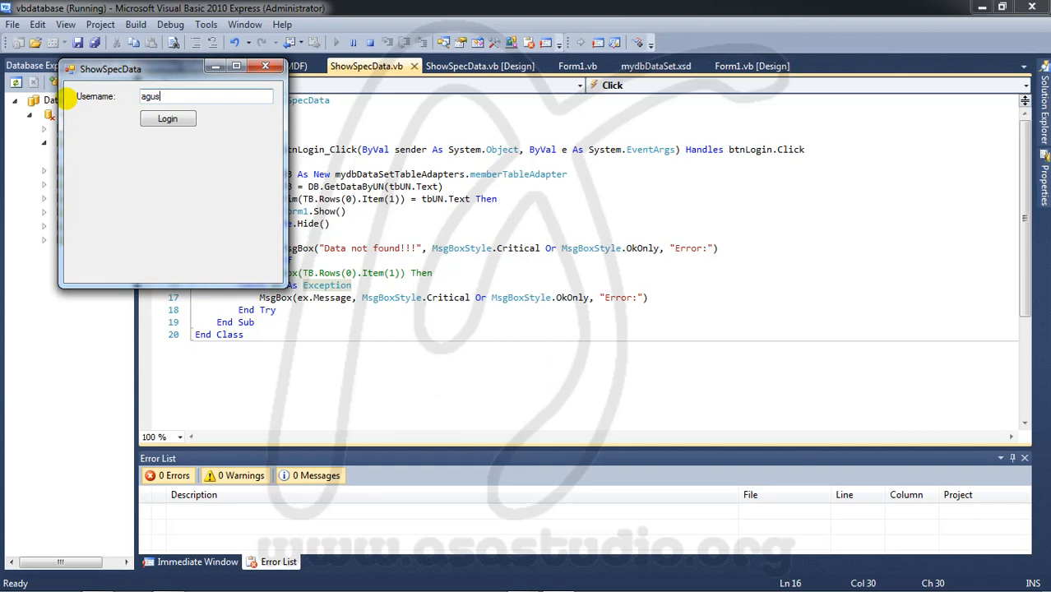
left_click(167, 118)
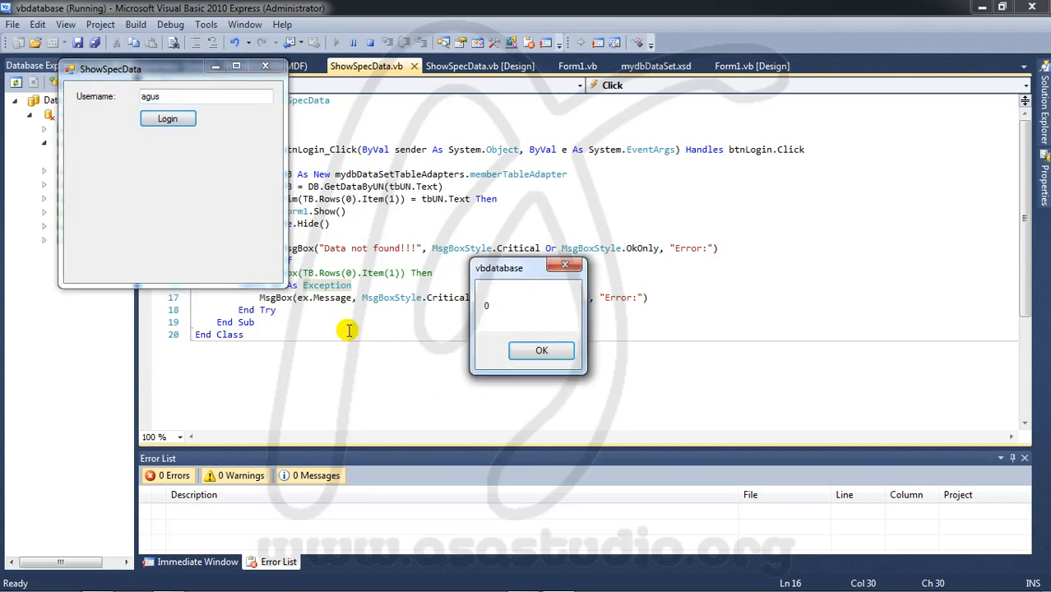
left_click(541, 351)
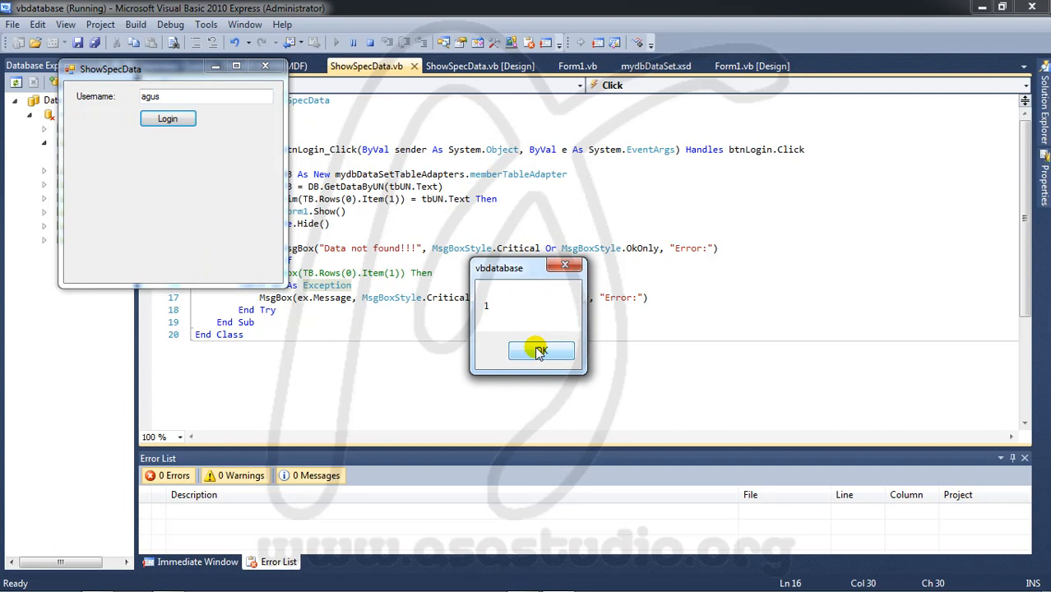
left_click(538, 350)
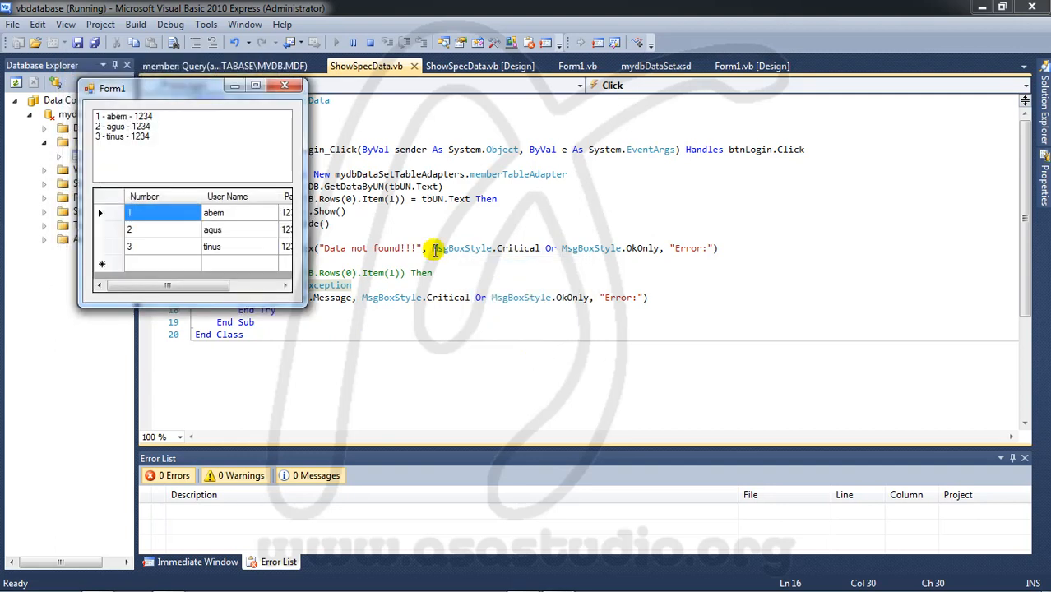